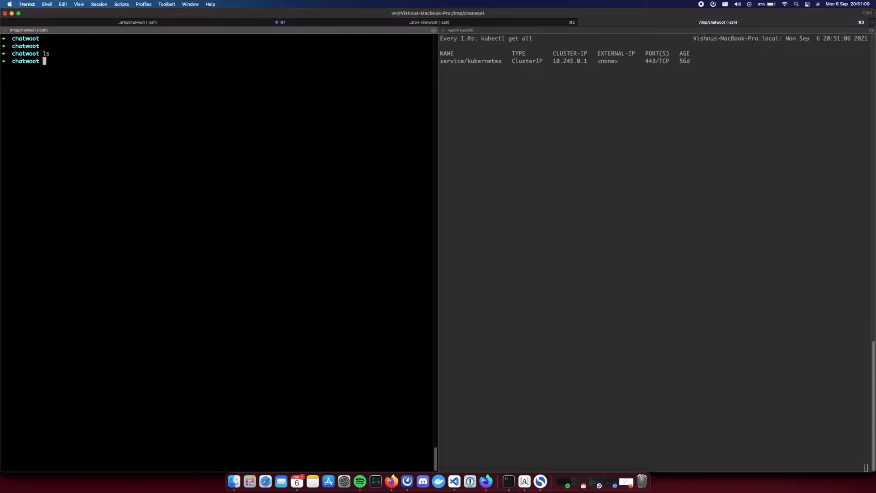
# Step: In Firefox, go to github.com/chatwoot/ and open the chatwoot/charts repository
pyautogui.click(391, 480)
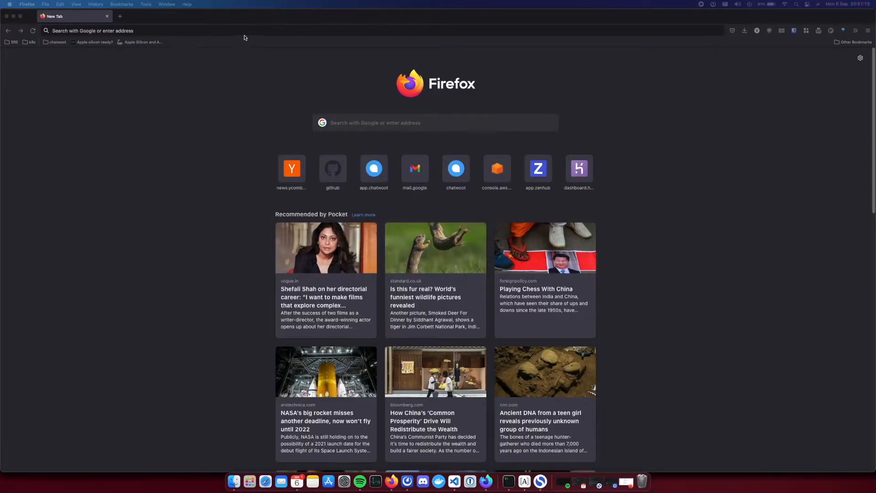
pyautogui.write('google.com/')
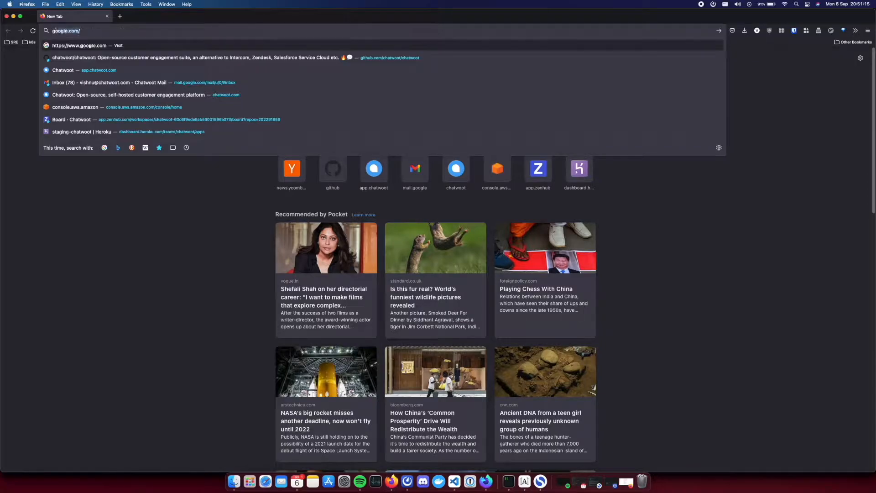
pyautogui.write('github.com/chatwoot/')
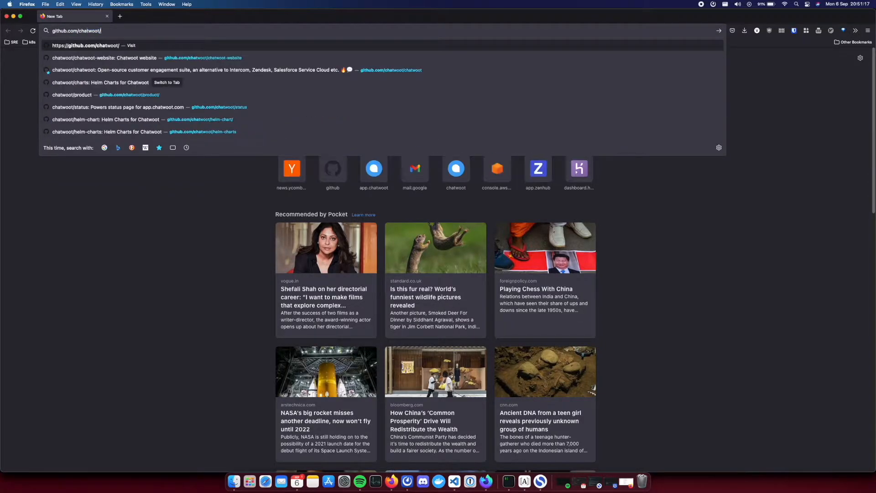
pyautogui.click(101, 82)
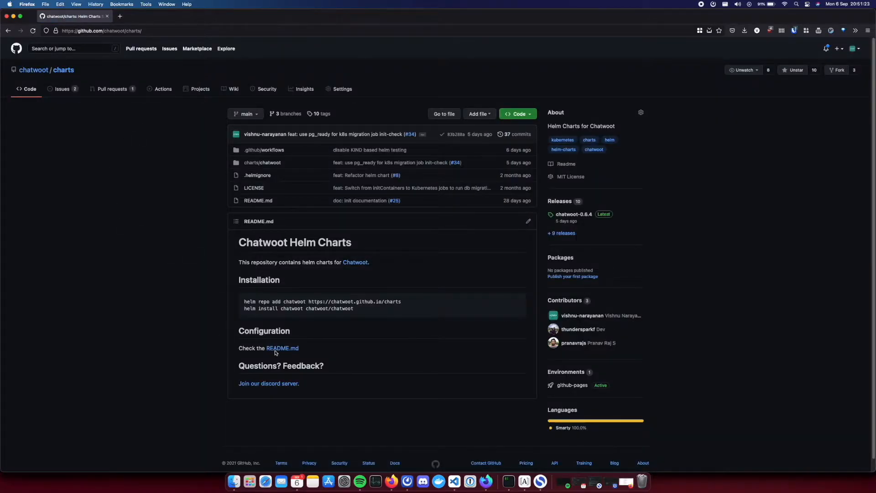
# Step: Open the chart README and review the Kubernetes 1.16+ and Helm 3.1.0+ prerequisites
pyautogui.click(281, 348)
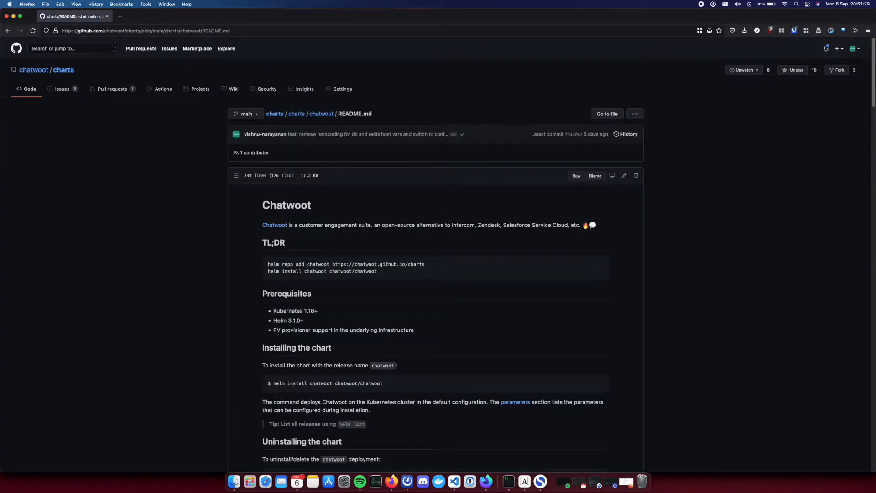
pyautogui.moveTo(268, 428)
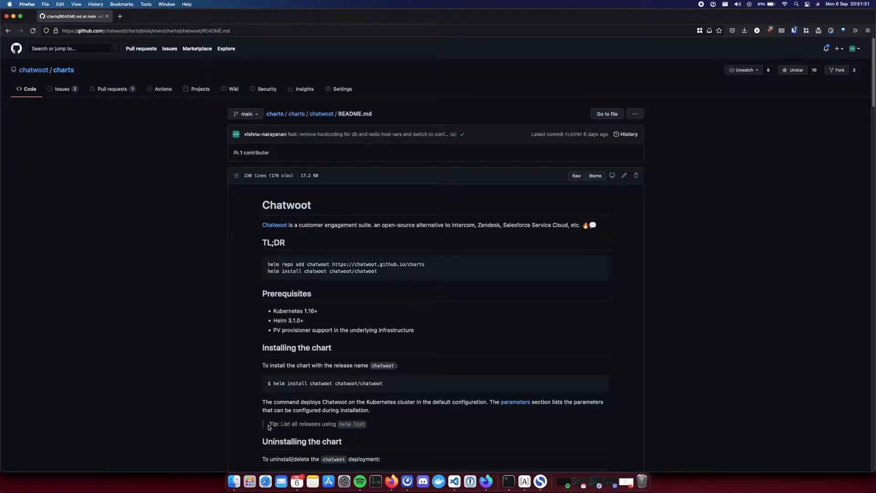
pyautogui.scroll(-3)
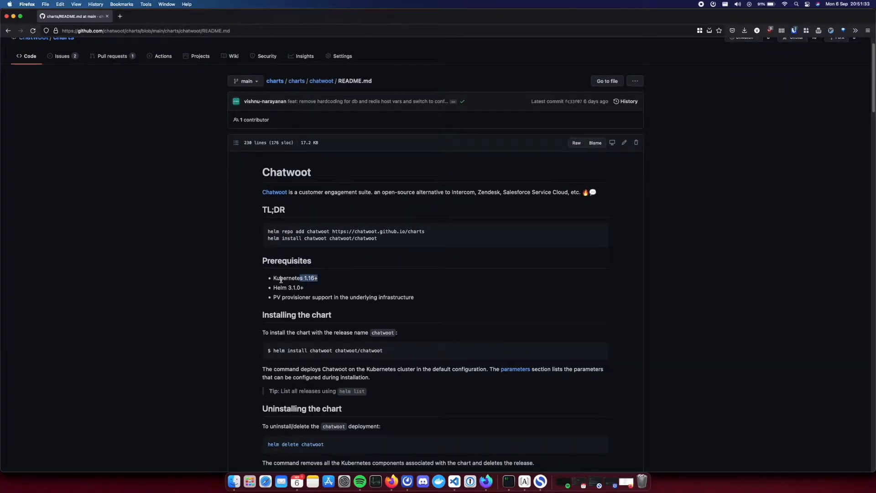
pyautogui.doubleClick(288, 286)
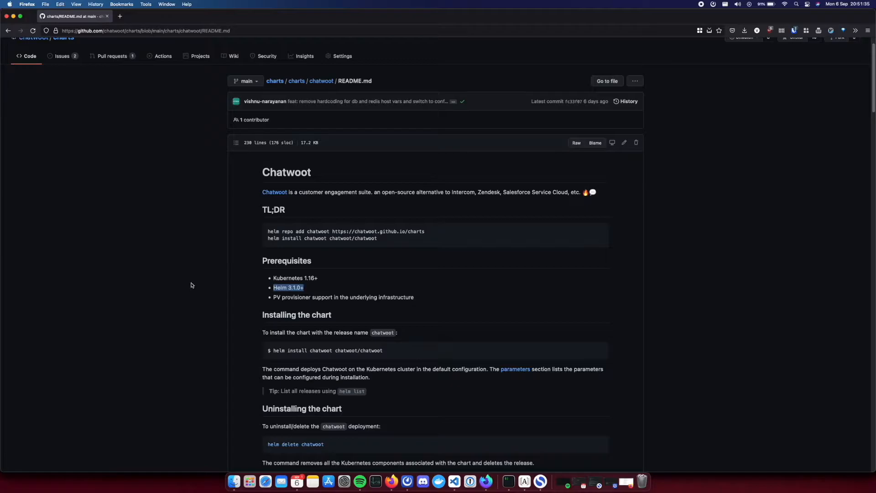
pyautogui.click(196, 15)
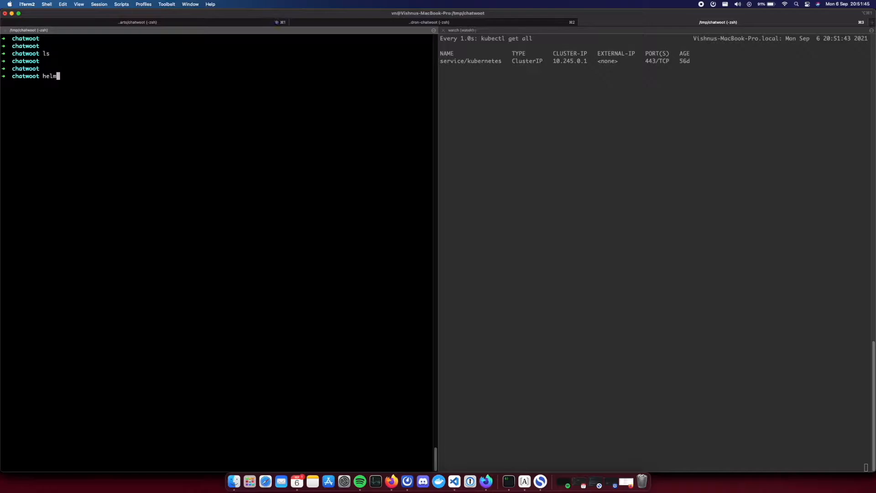
# Step: Run helm version (v3.6.2) and kubectl get all to list the cluster's resources
pyautogui.press('Return')
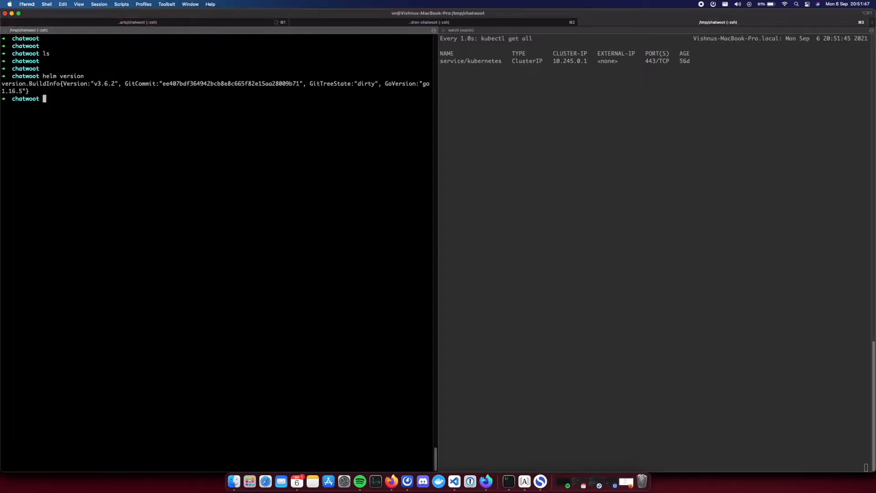
pyautogui.write('kubectl get all')
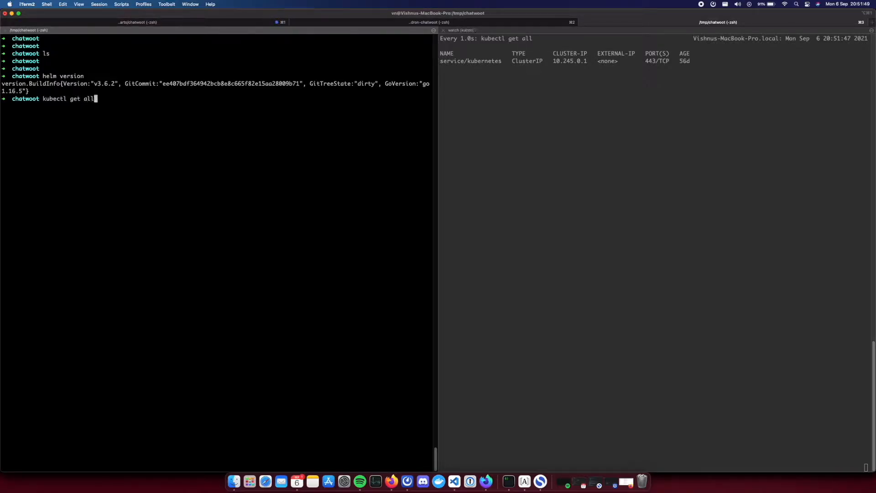
pyautogui.press('Return')
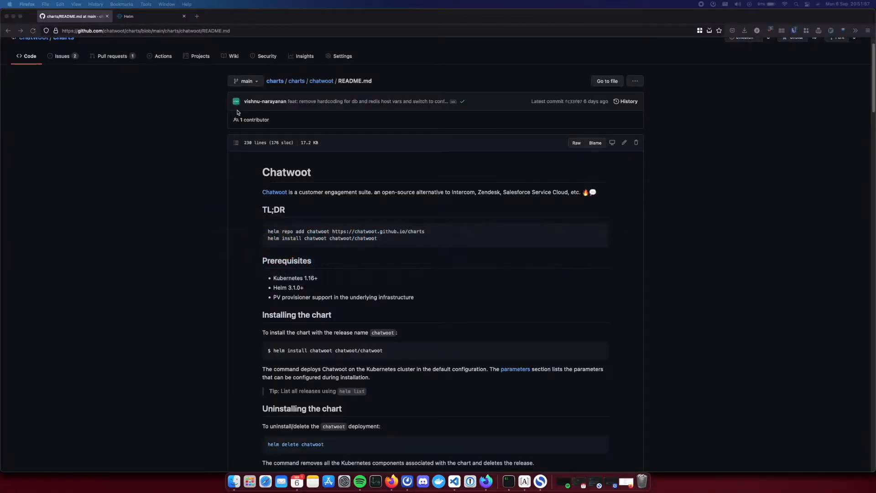
pyautogui.scroll(-3)
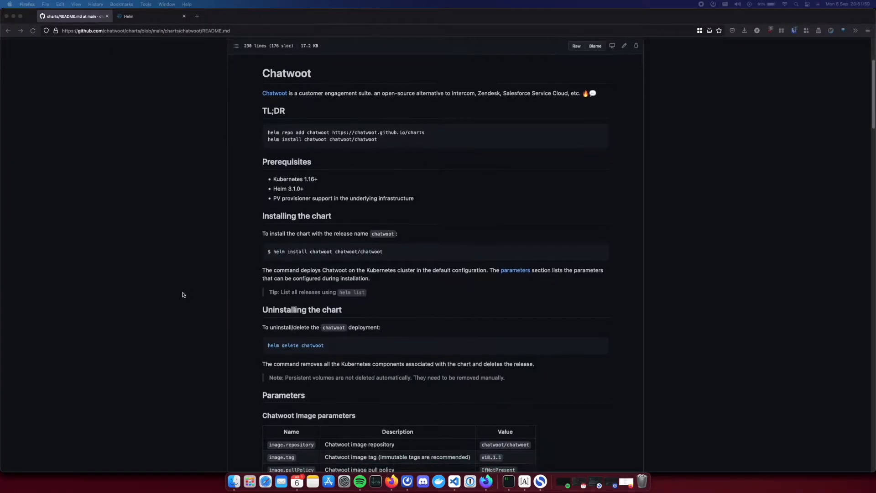
pyautogui.moveTo(329, 138)
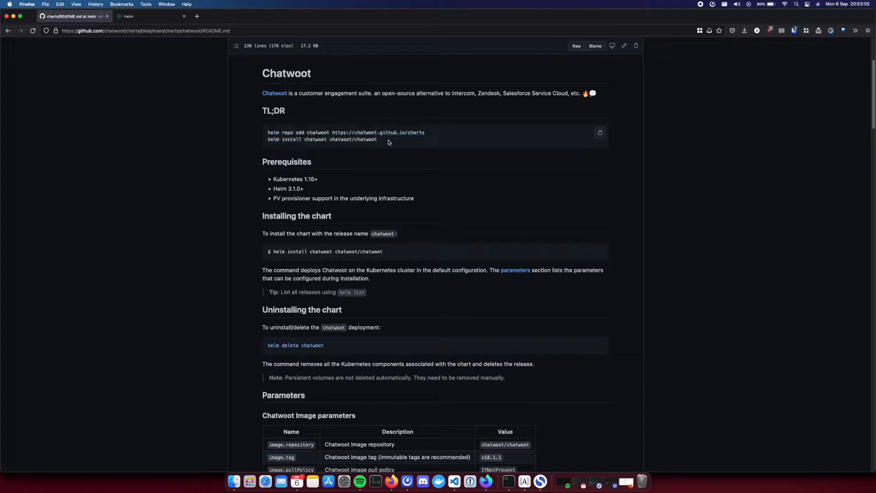
pyautogui.moveTo(243, 147)
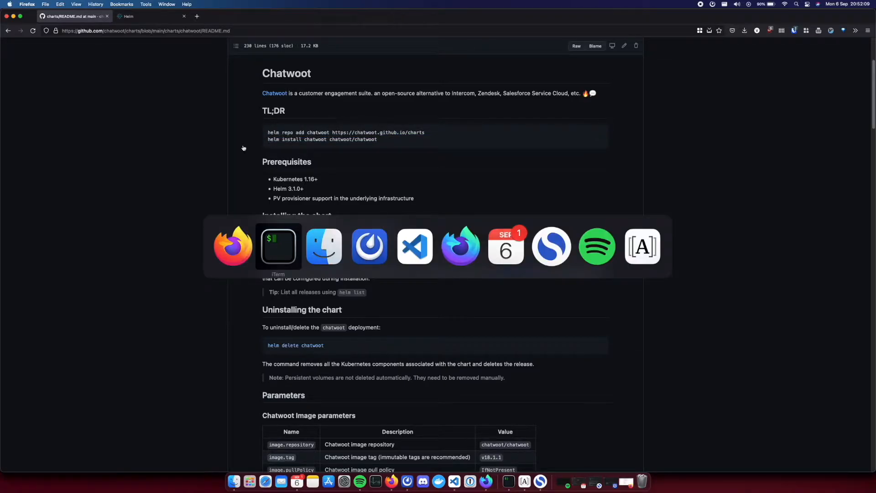
pyautogui.click(278, 247)
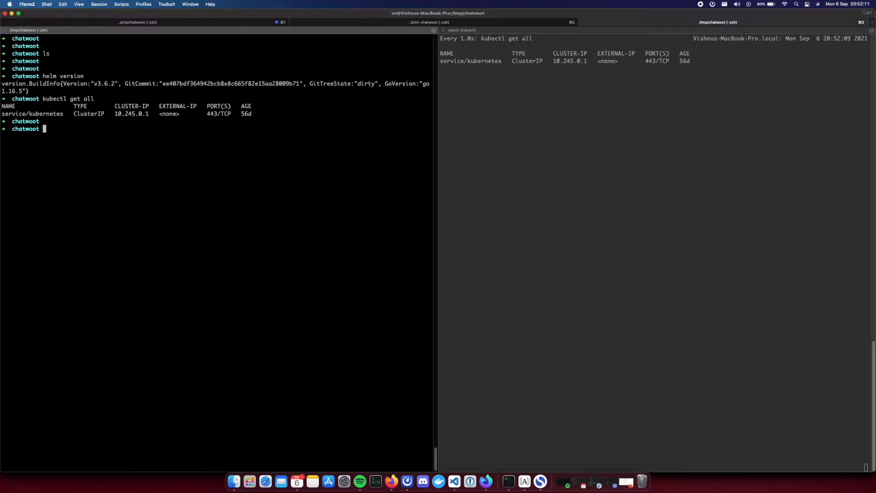
pyautogui.write('helm repo add chjatw')
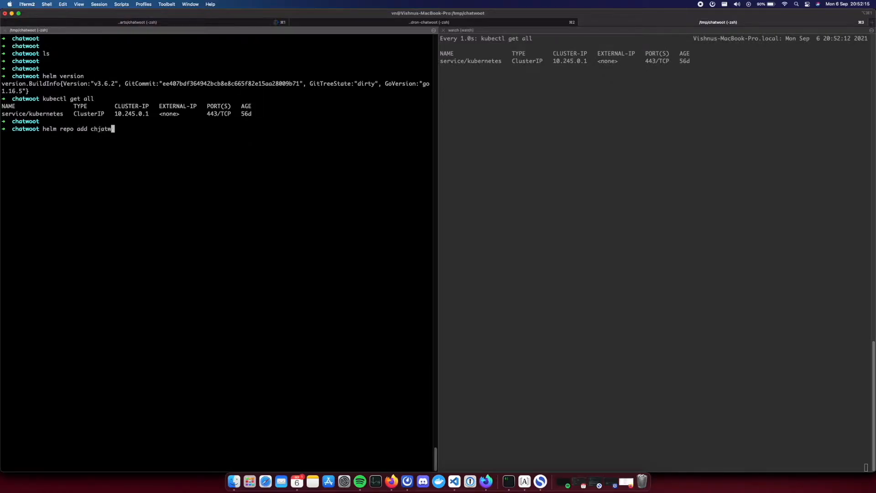
pyautogui.write('chatwoot https://')
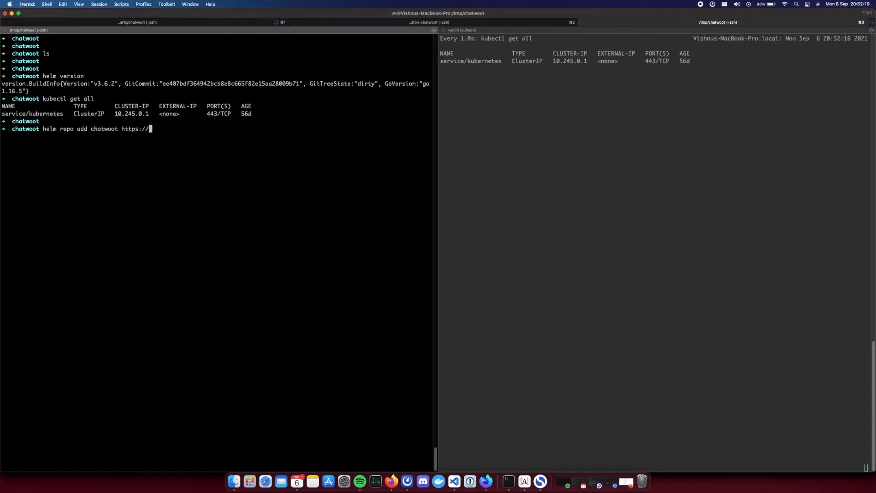
pyautogui.write('chj')
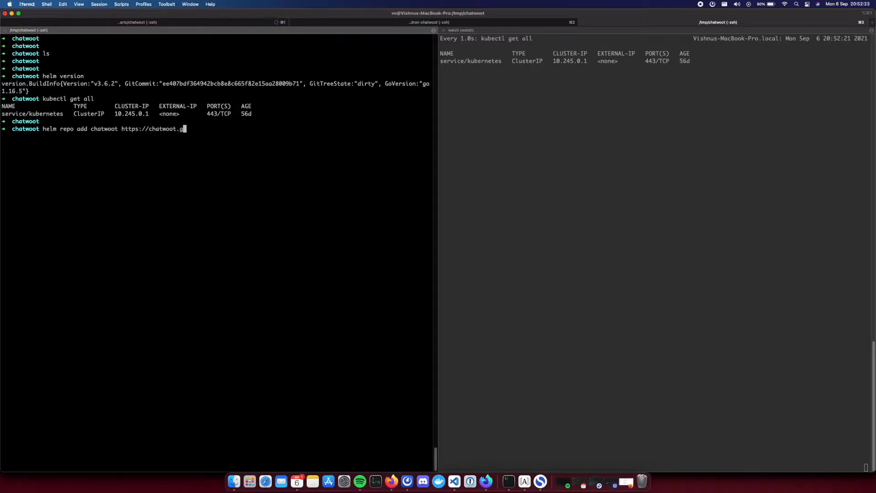
pyautogui.write('ithub.')
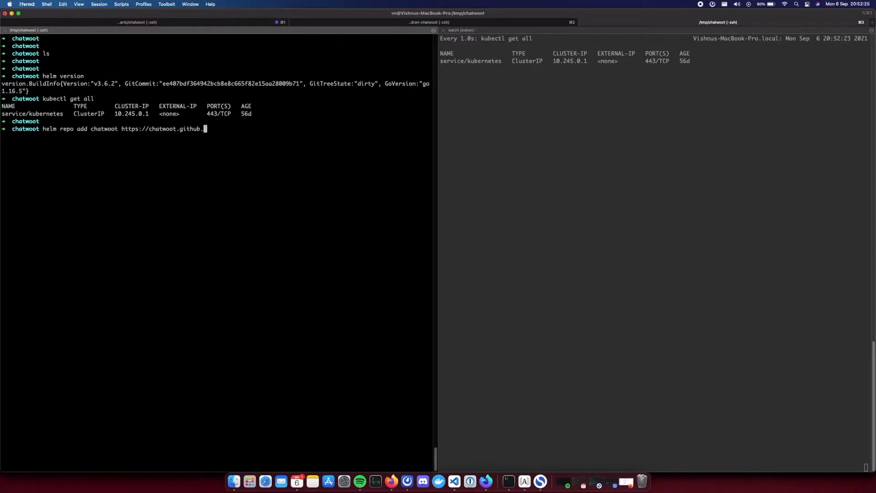
pyautogui.write('io/ch')
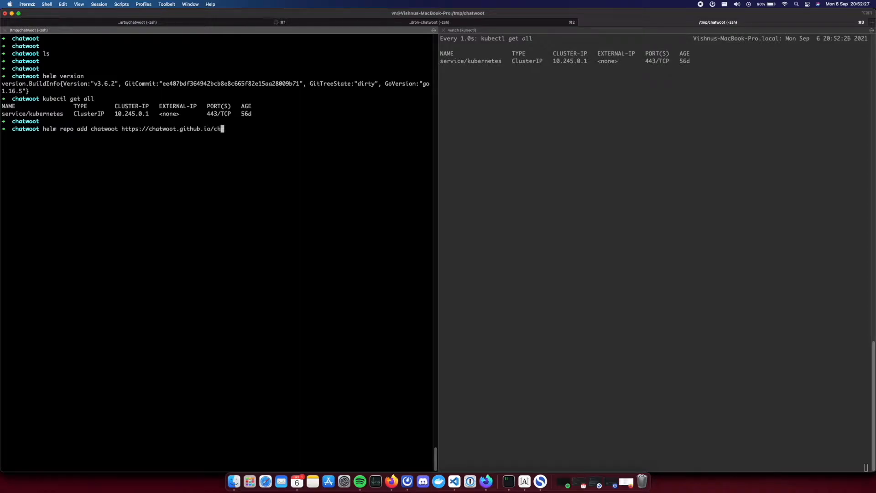
pyautogui.write('arts')
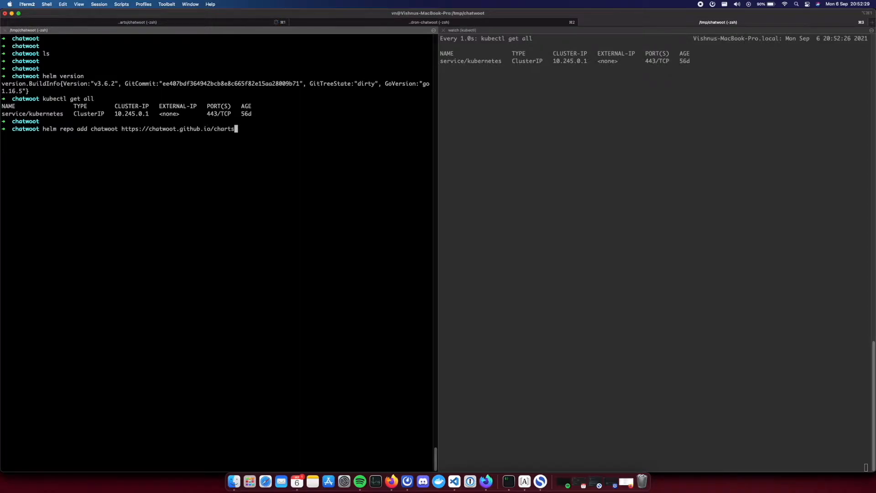
pyautogui.press('Return')
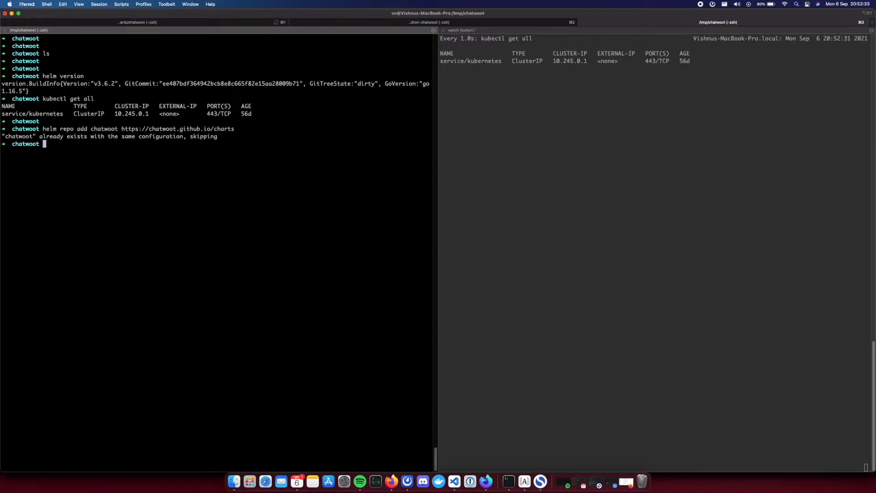
# Step: Check Helm releases and repos, confirming chatwoot is listed beside bitnami
pyautogui.write('helm list')
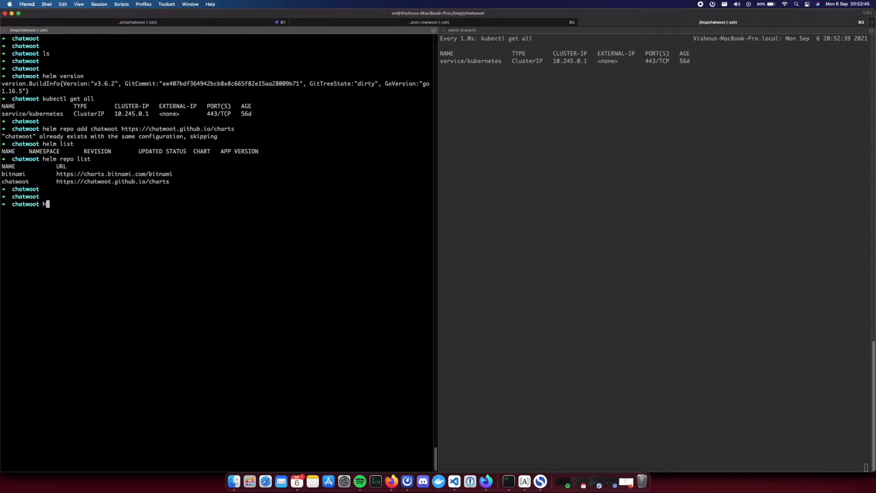
pyautogui.write('helm install')
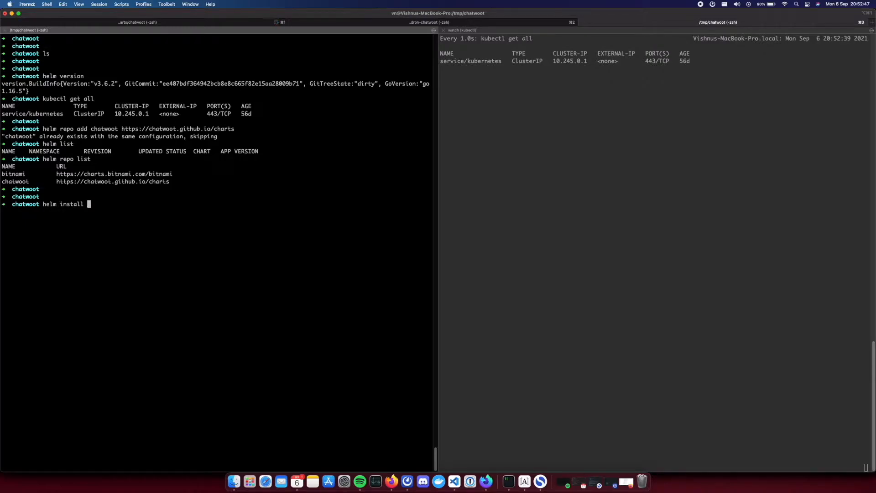
pyautogui.click(391, 481)
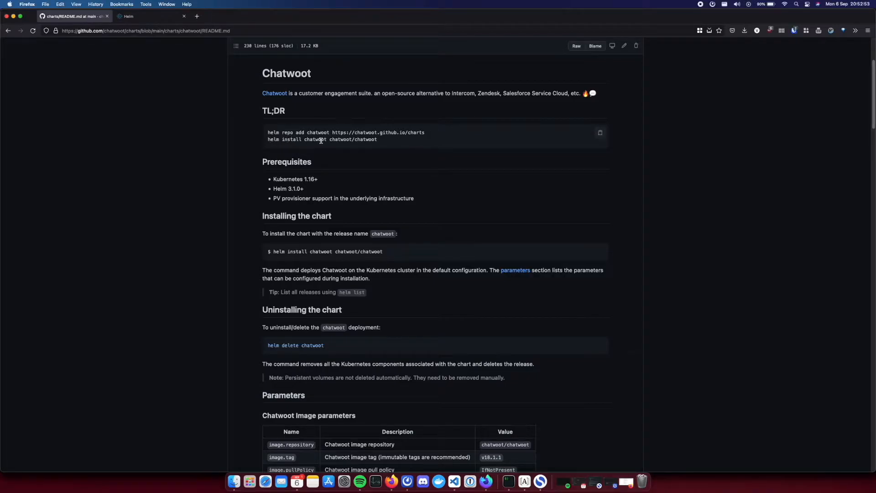
pyautogui.moveTo(307, 209)
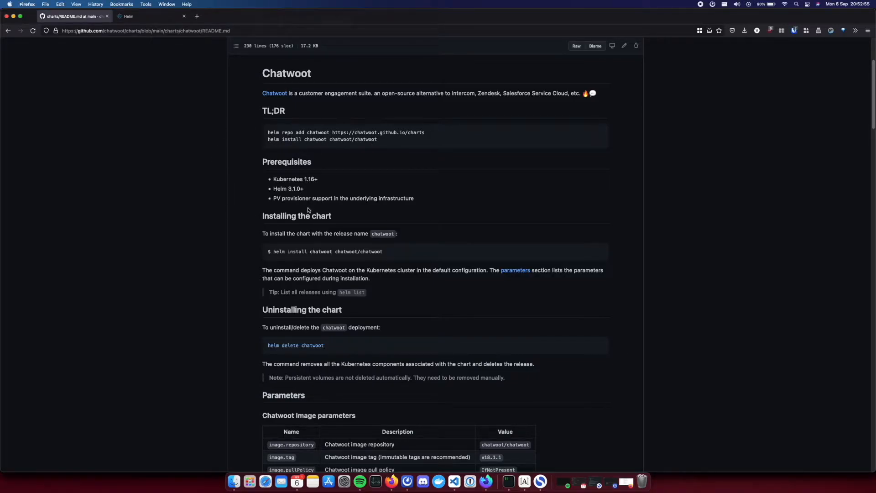
# Step: Scroll through the README parameter tables and highlight the example's --set install option
pyautogui.scroll(-3)
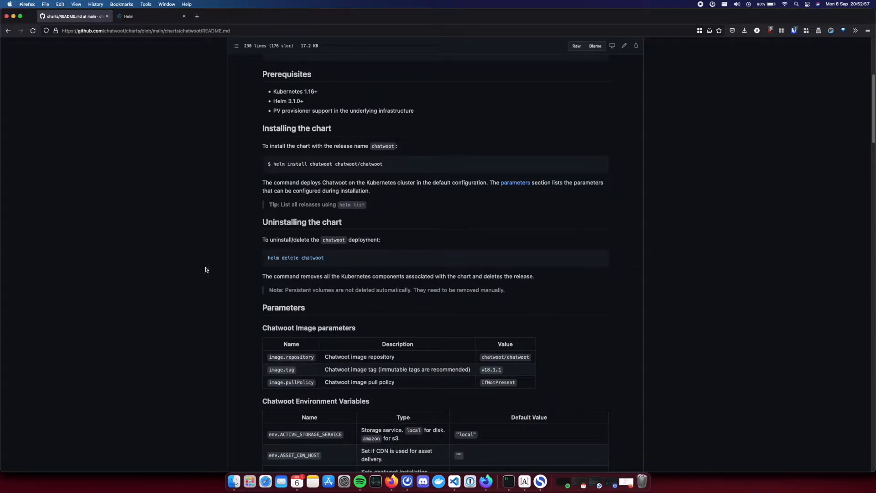
pyautogui.scroll(-3)
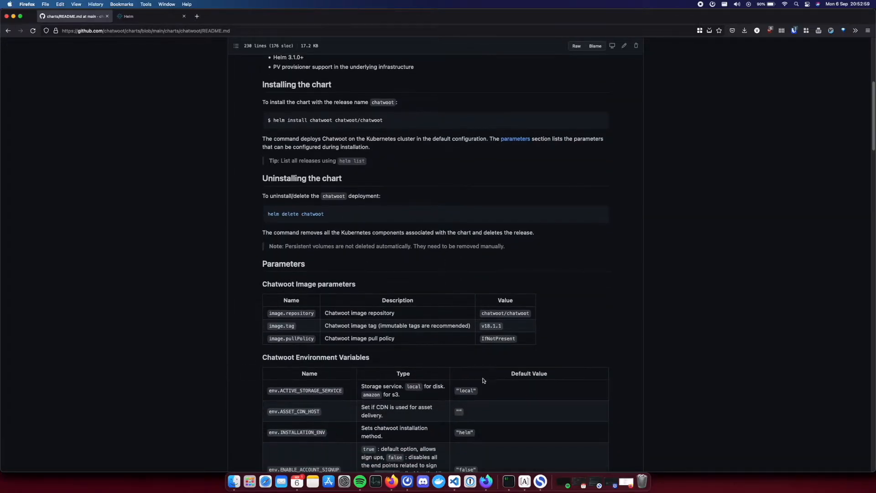
pyautogui.moveTo(321, 364)
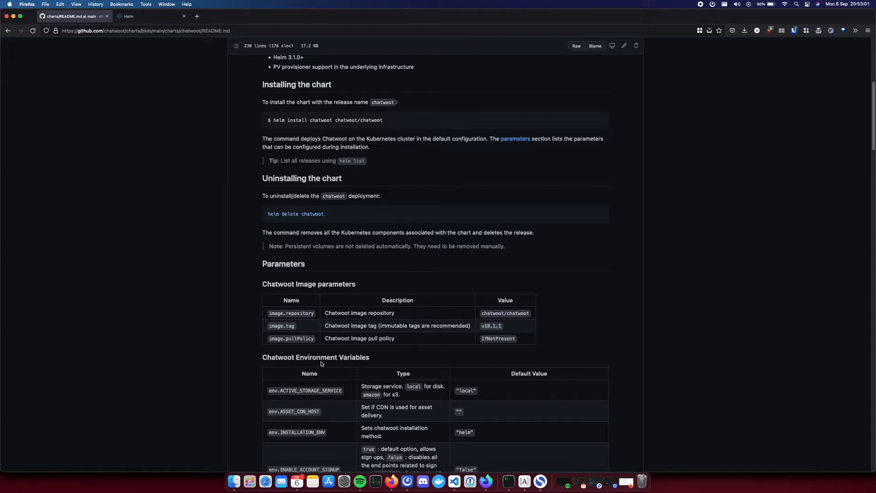
pyautogui.scroll(-3)
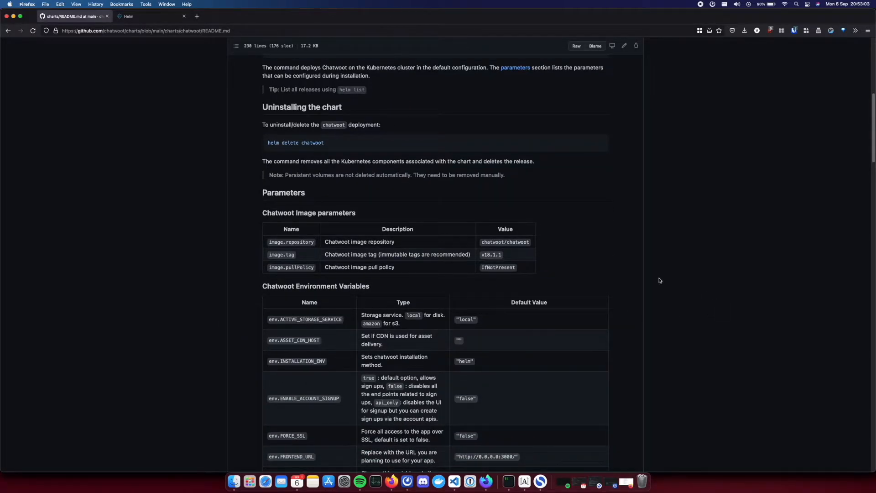
pyautogui.scroll(-3)
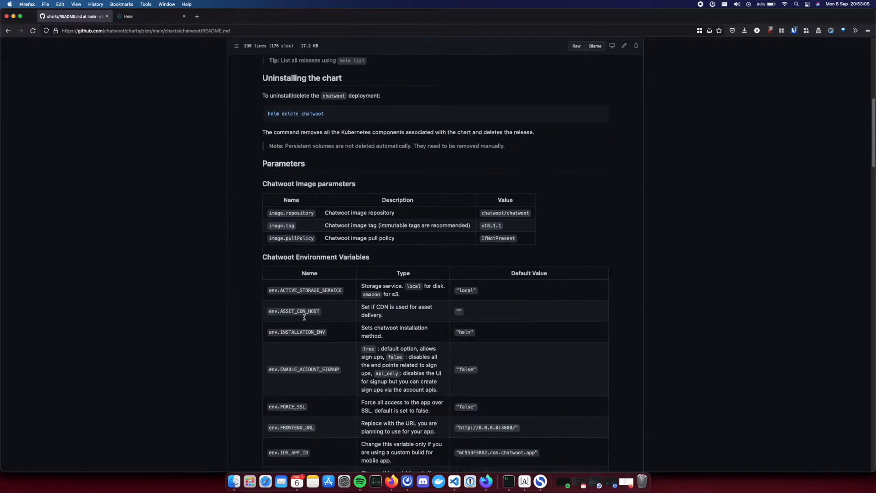
pyautogui.scroll(-3)
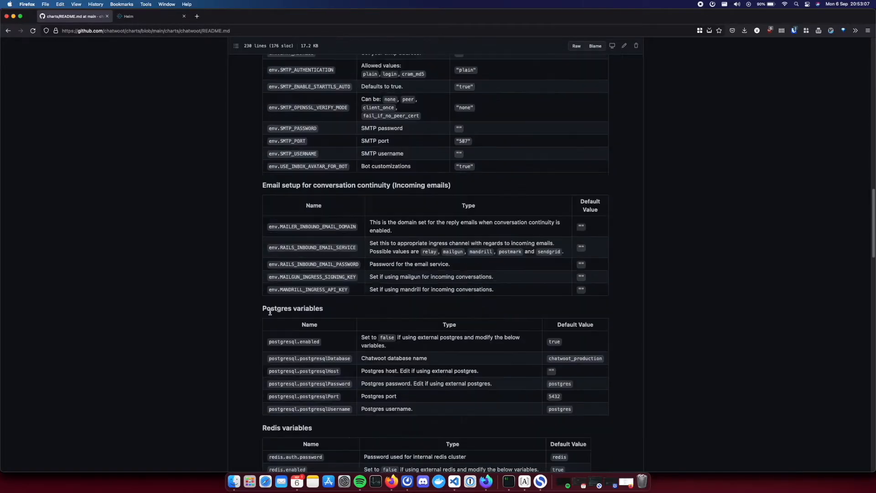
pyautogui.scroll(-3)
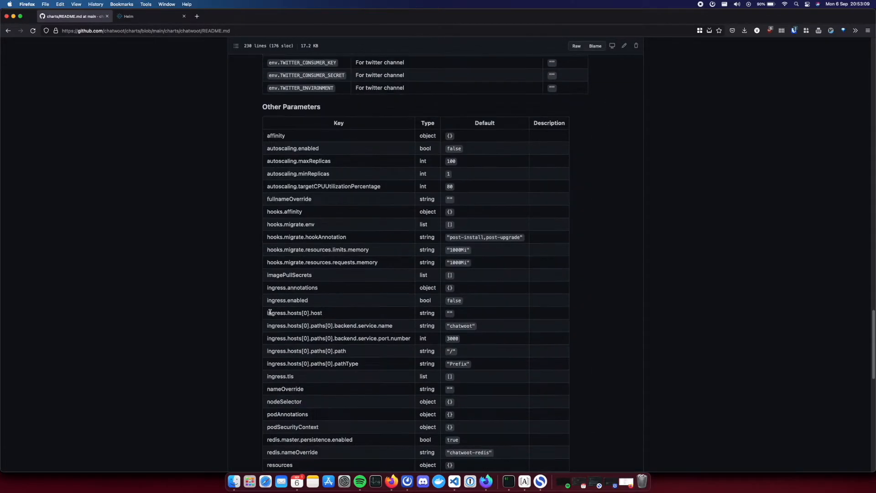
pyautogui.scroll(-3)
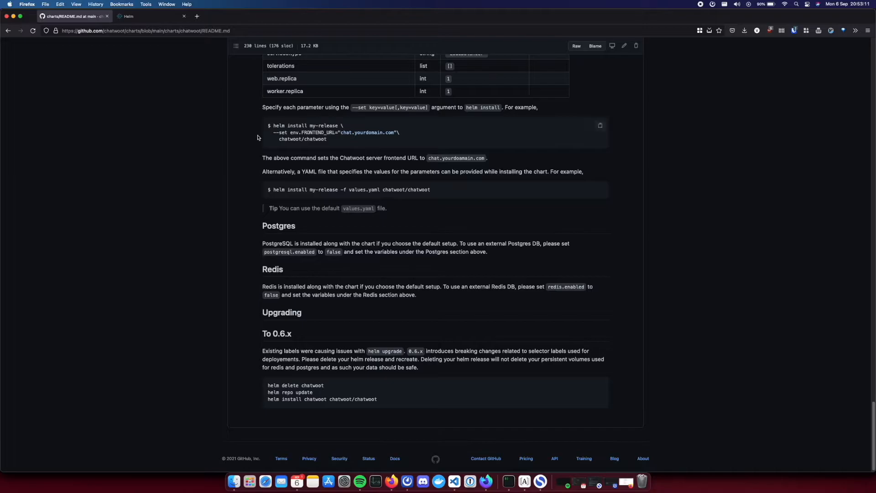
pyautogui.doubleClick(281, 132)
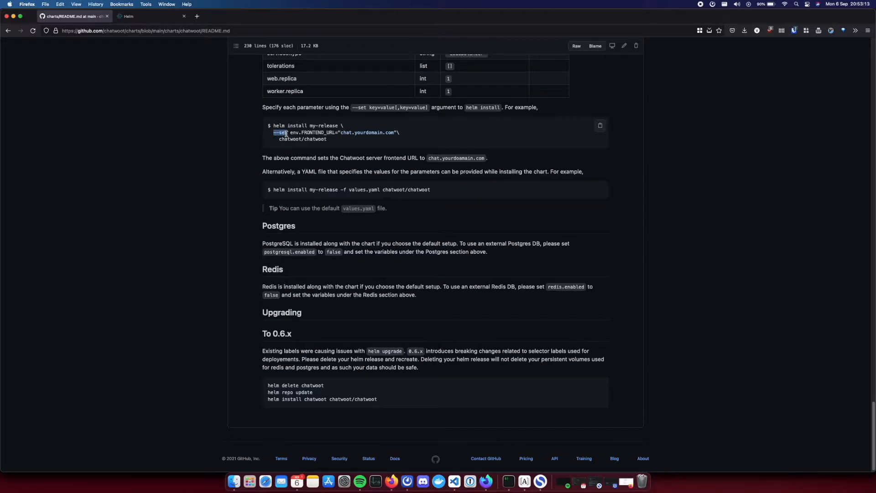
pyautogui.moveTo(338, 194)
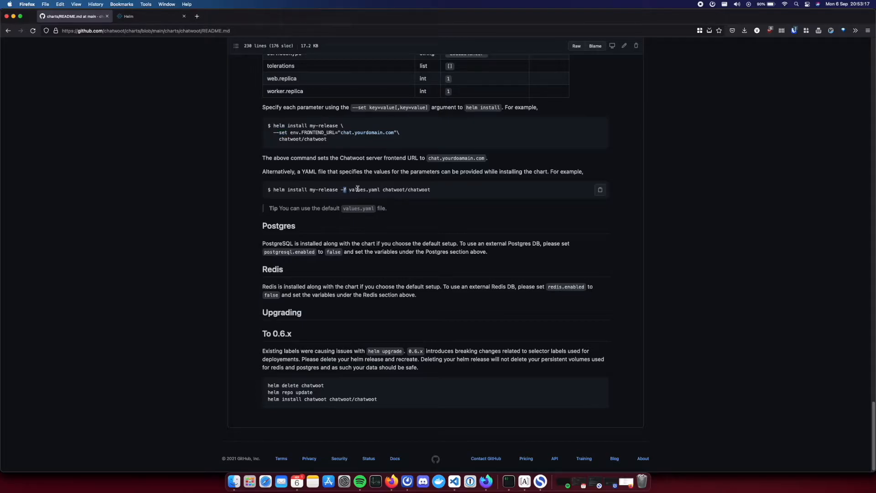
pyautogui.moveTo(160, 168)
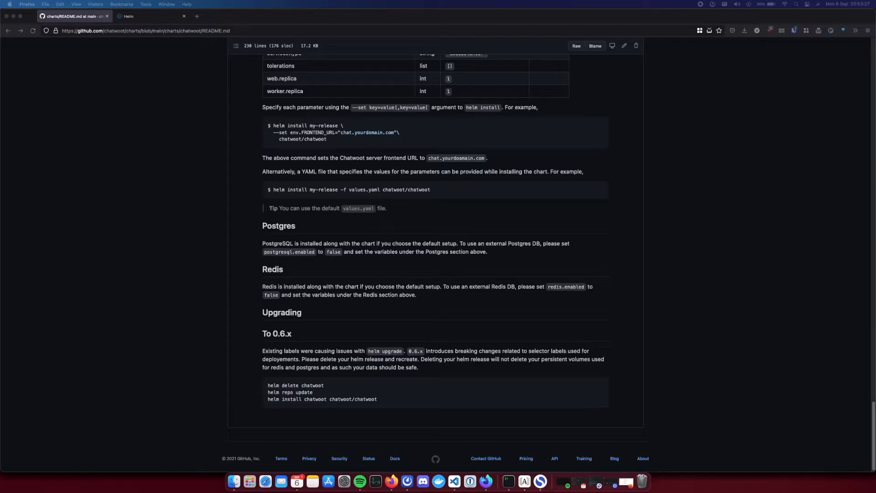
pyautogui.moveTo(175, 228)
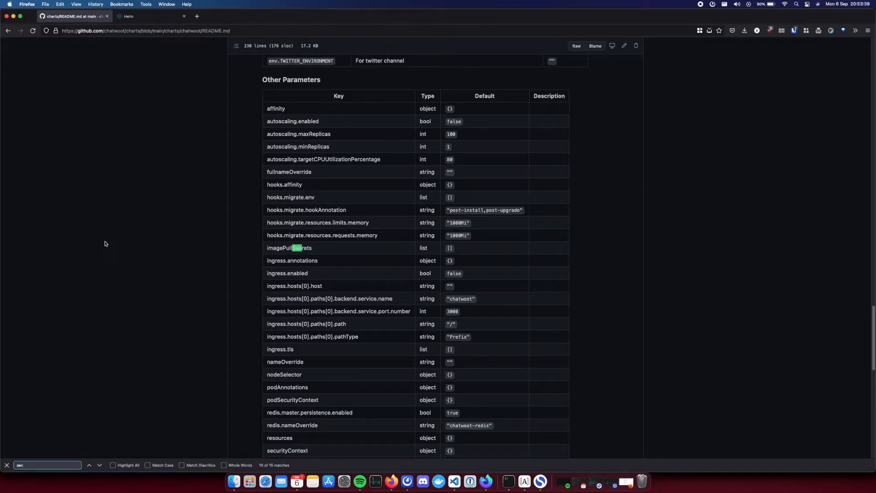
# Step: Scroll back up to the env.SECRET_KEY_BASE parameter row
pyautogui.scroll(3)
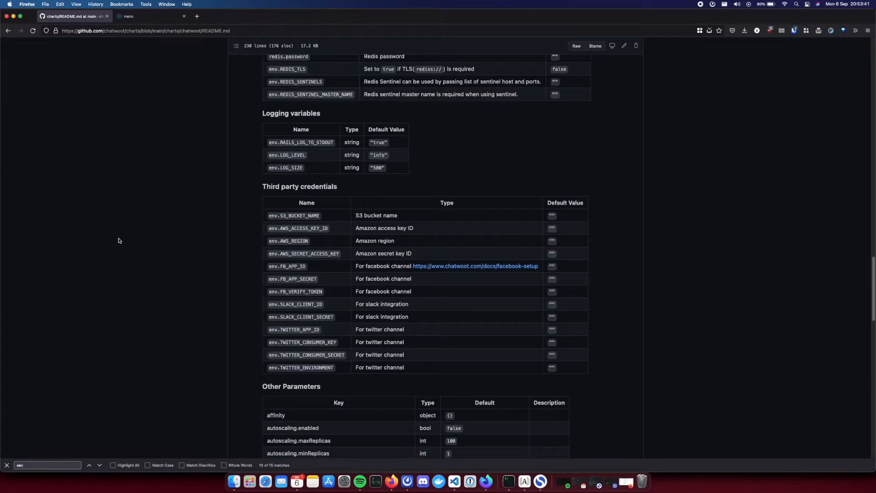
pyautogui.moveTo(261, 300)
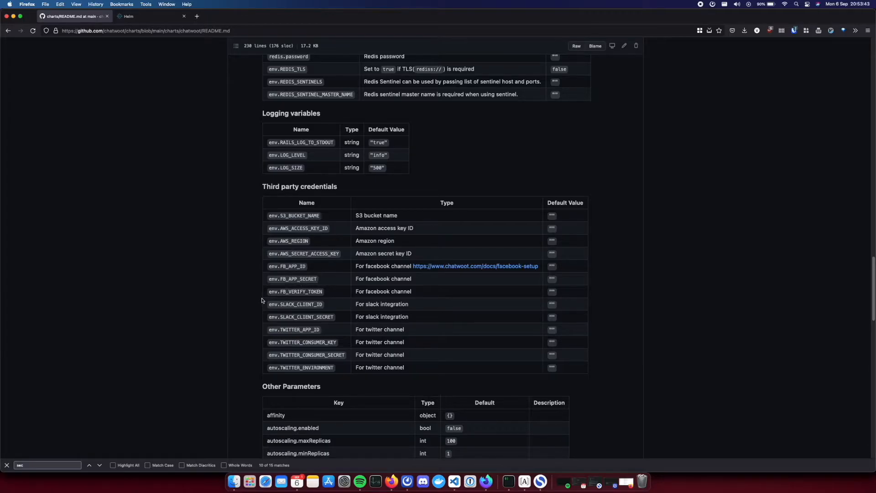
pyautogui.scroll(3)
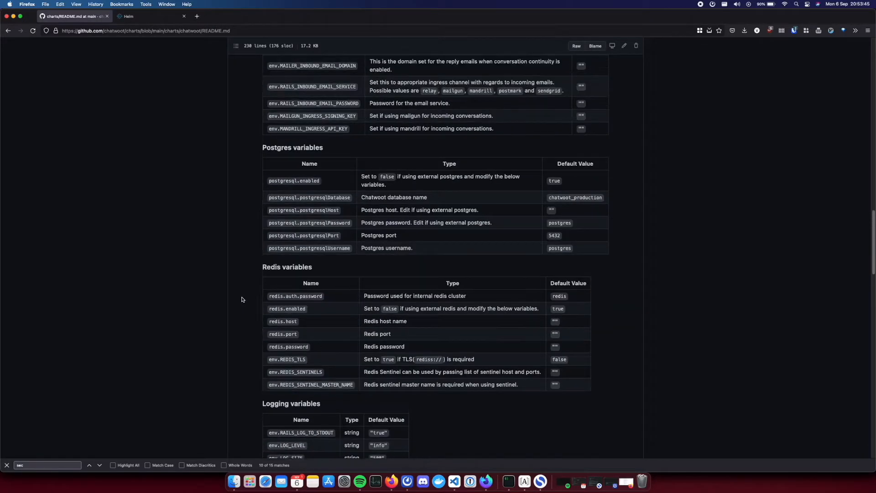
pyautogui.scroll(3)
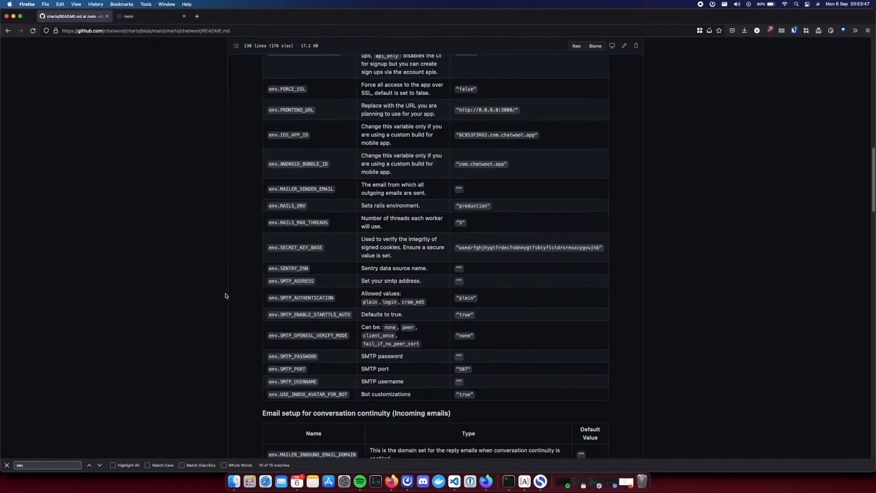
pyautogui.click(508, 480)
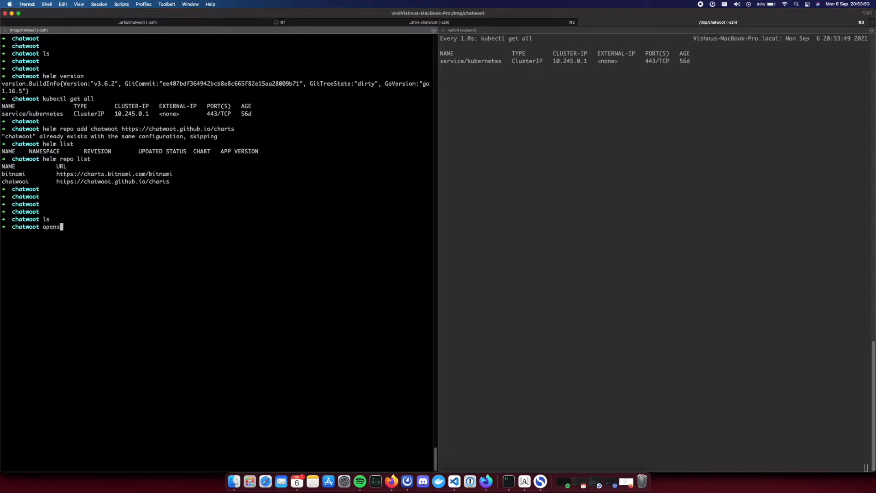
# Step: Generate a random key with openssl rand -hex 32 and select the hex output
pyautogui.write('s')
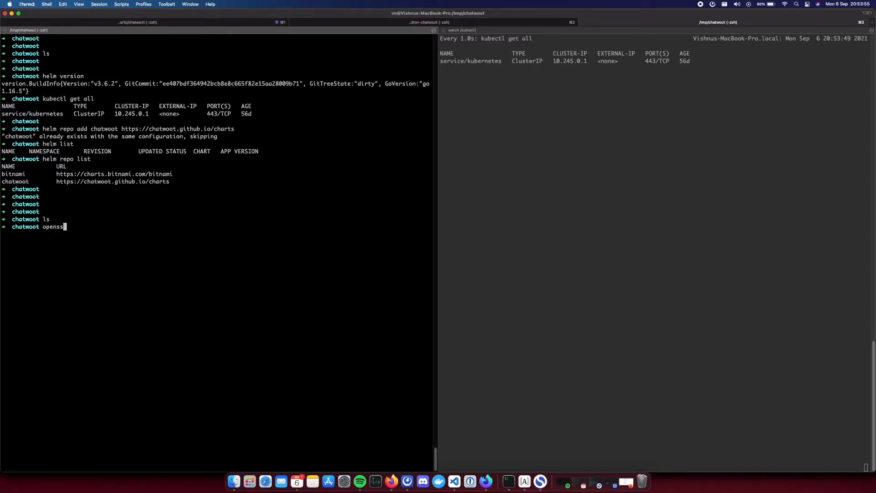
pyautogui.write('rand -hex')
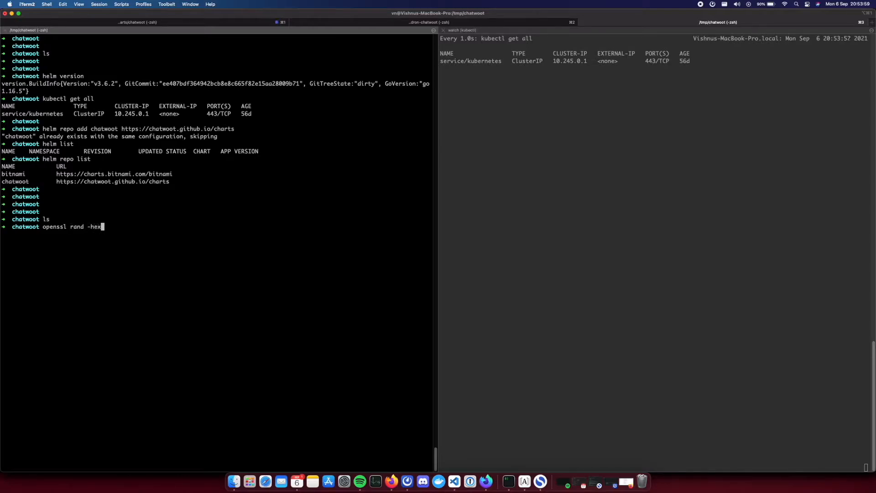
pyautogui.press('Return')
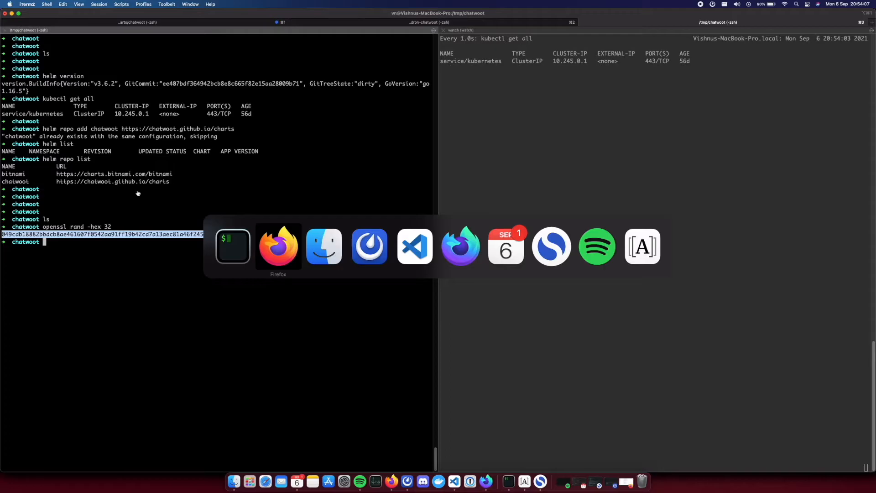
pyautogui.click(278, 246)
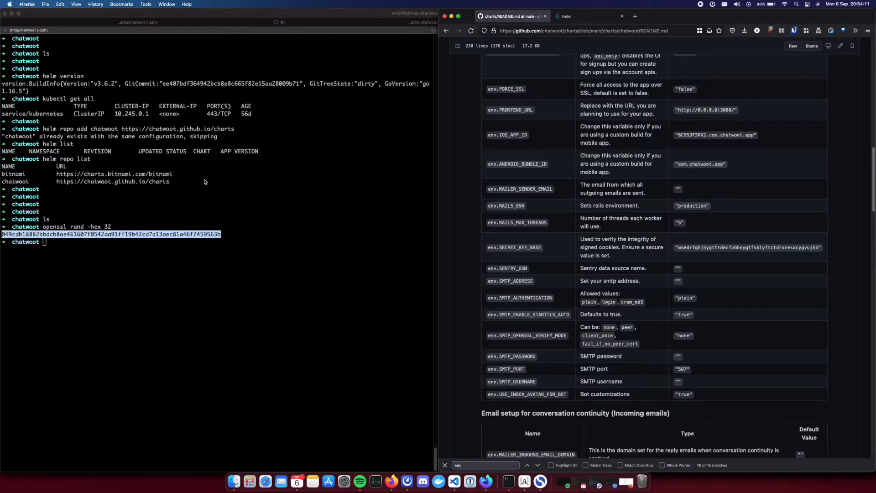
pyautogui.scroll(-3)
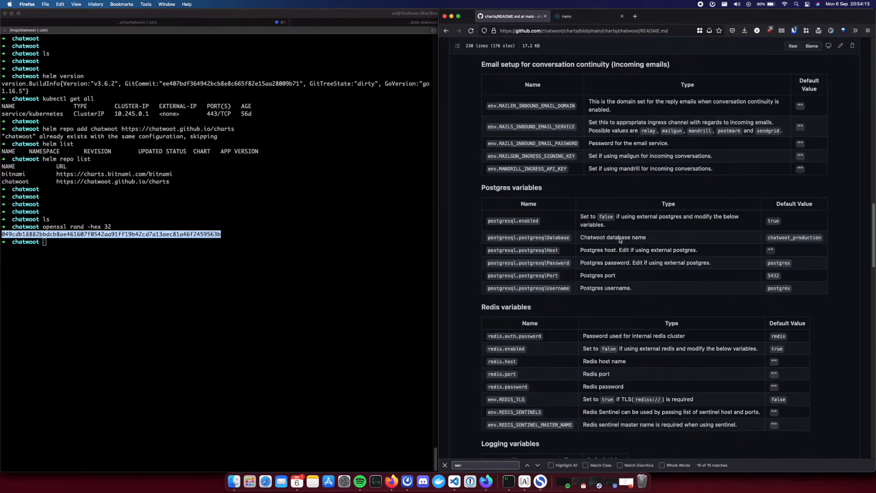
pyautogui.scroll(-3)
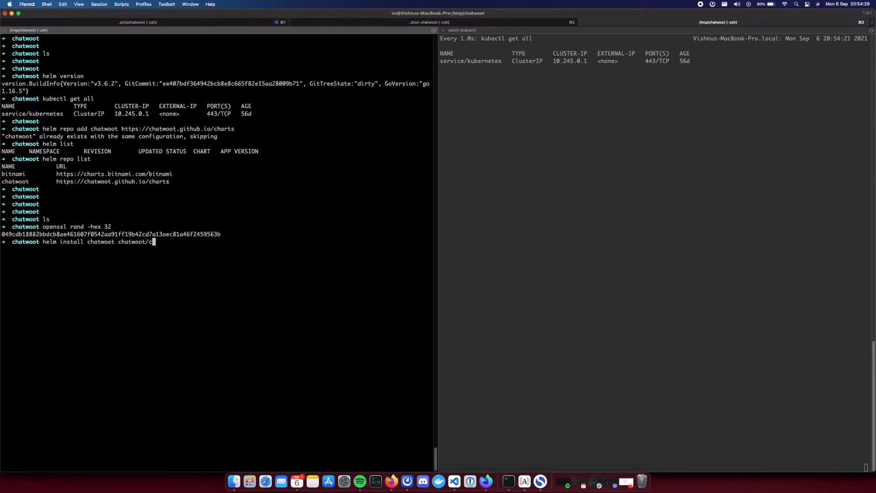
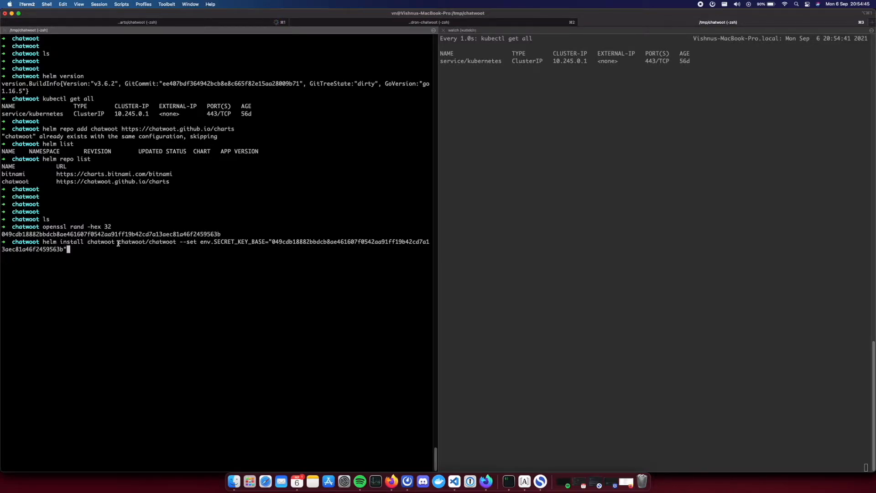
# Step: Enter helm install chatwoot chatwoot/chatwoot --set env.SECRET_KEY_BASE with the pasted hex value
pyautogui.doubleClick(101, 241)
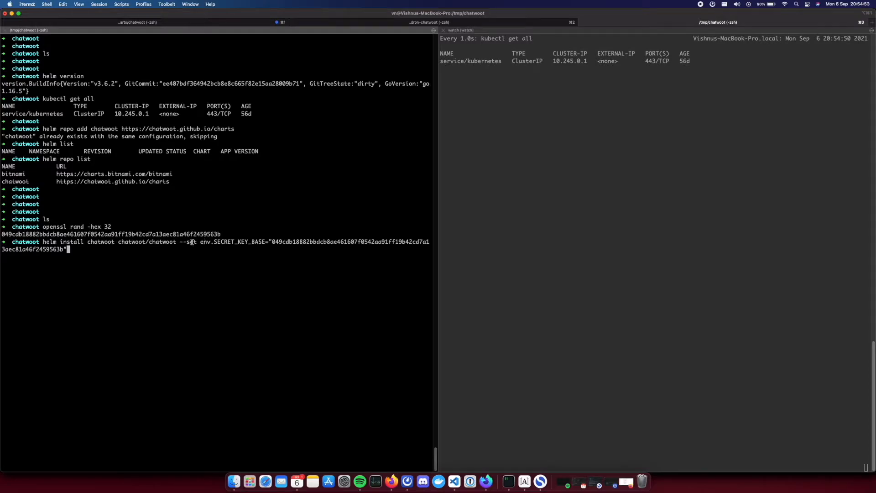
pyautogui.doubleClick(237, 241)
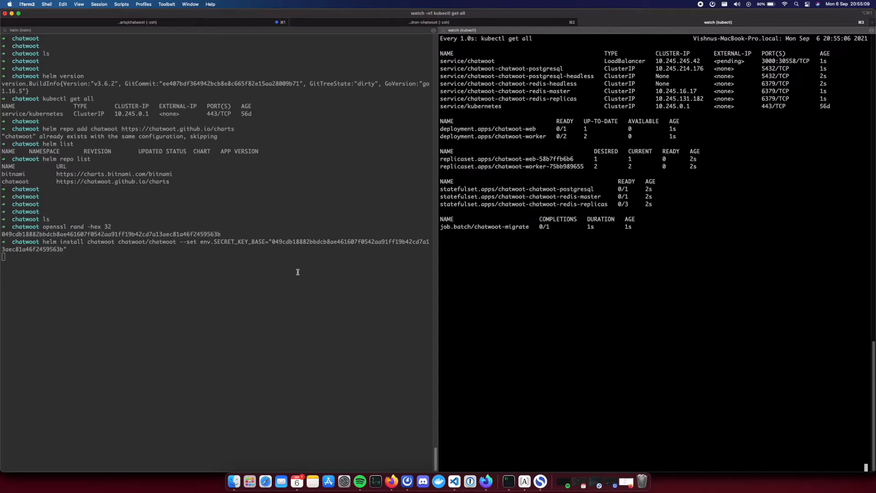
pyautogui.moveTo(502, 104)
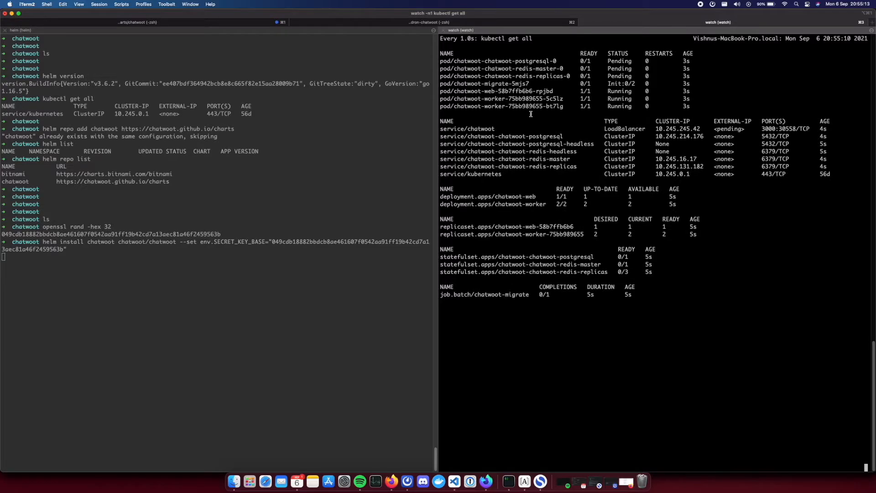
pyautogui.moveTo(525, 299)
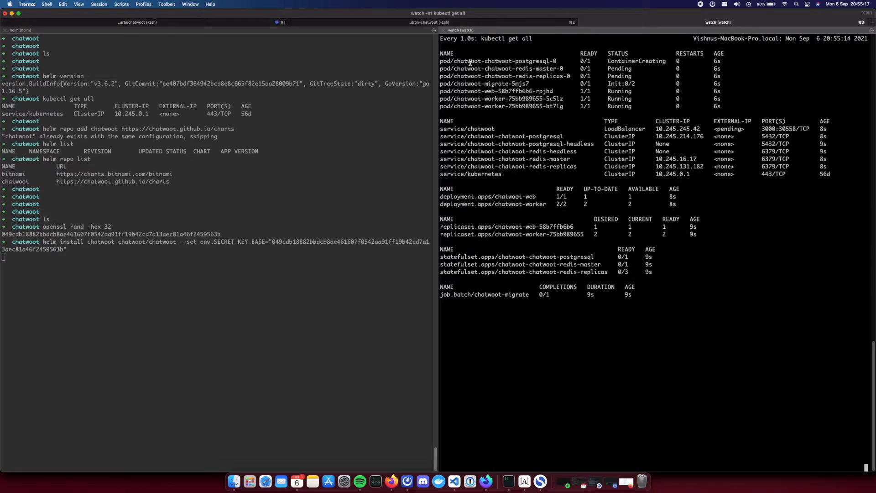
# Step: Watch the Chatwoot pods go from Pending to ContainerCreating in the kubectl watch
pyautogui.doubleClick(517, 61)
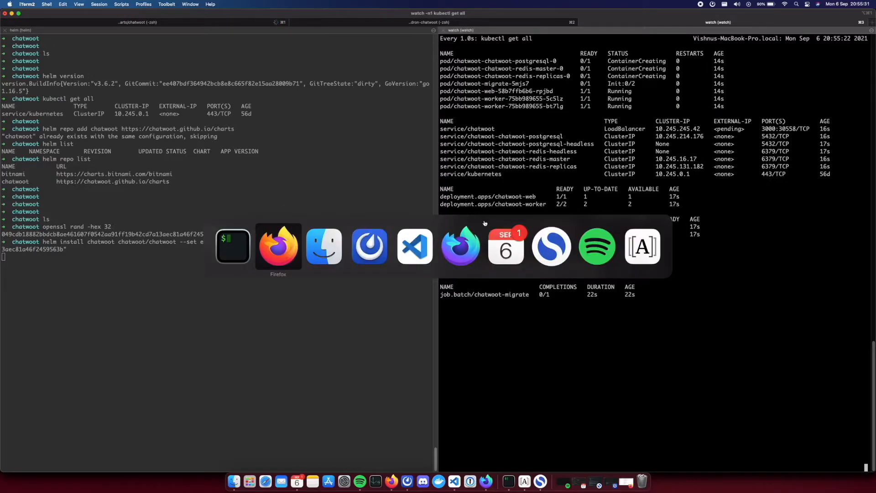
# Step: Scroll the chart README through Other Parameters to the Postgres and Redis variable tables
pyautogui.click(278, 246)
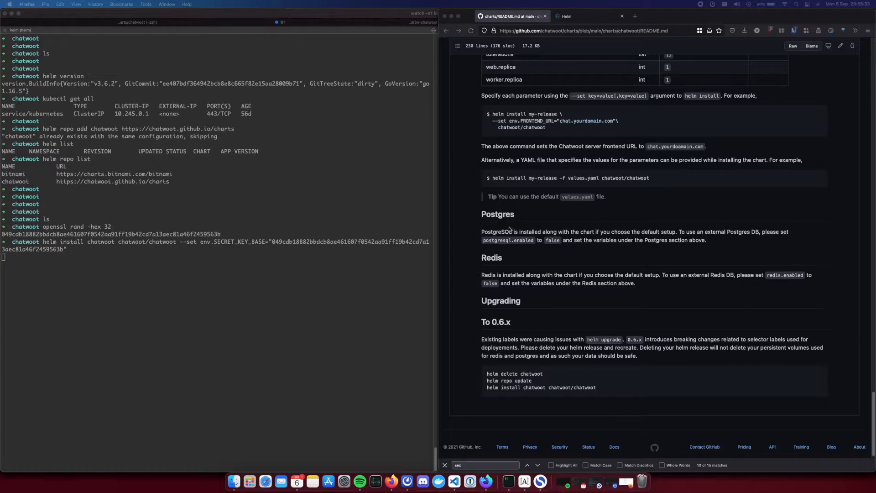
pyautogui.scroll(3)
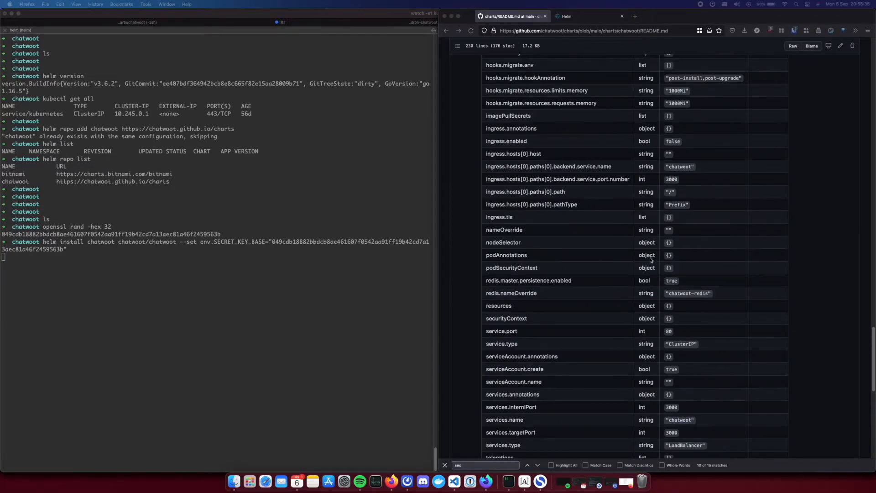
pyautogui.scroll(-3)
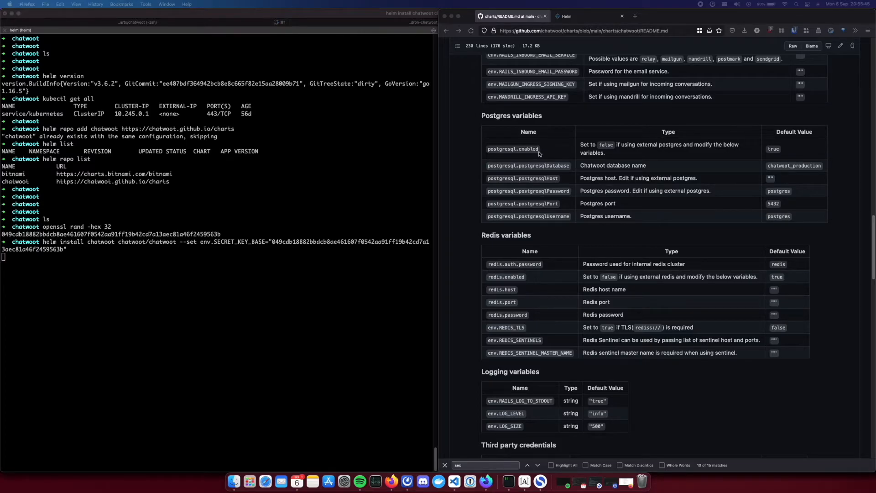
pyautogui.moveTo(520, 105)
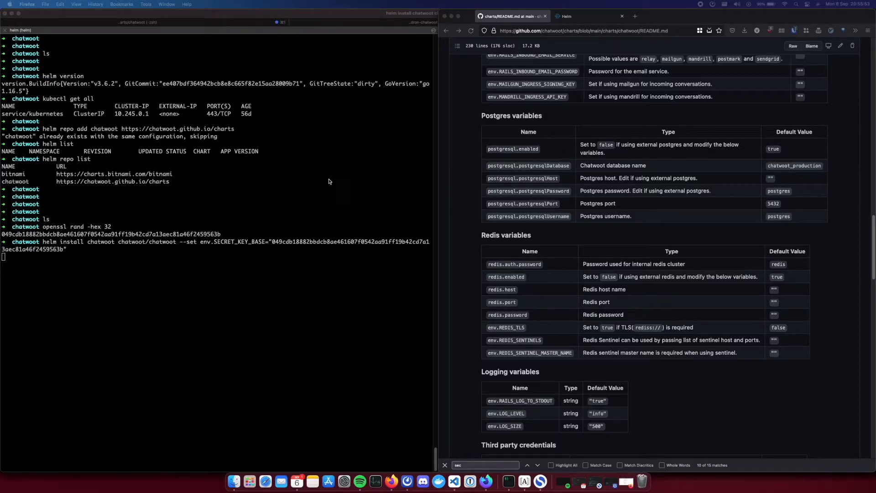
pyautogui.moveTo(535, 159)
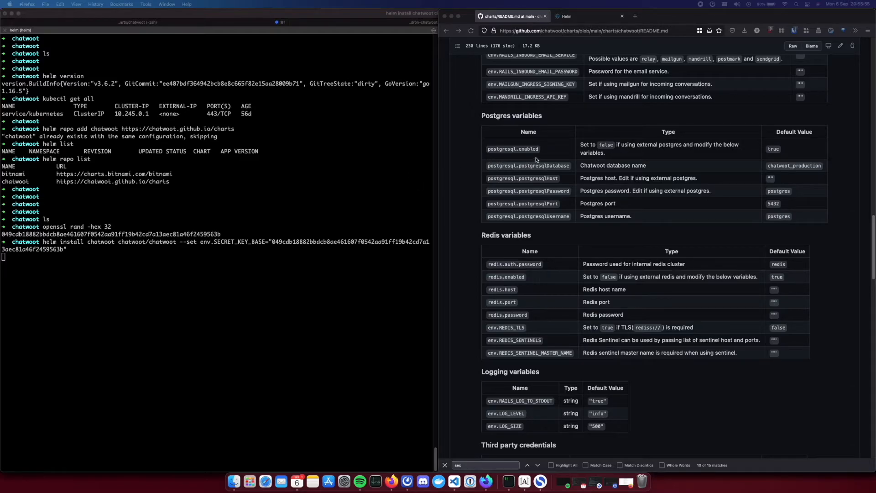
pyautogui.moveTo(539, 169)
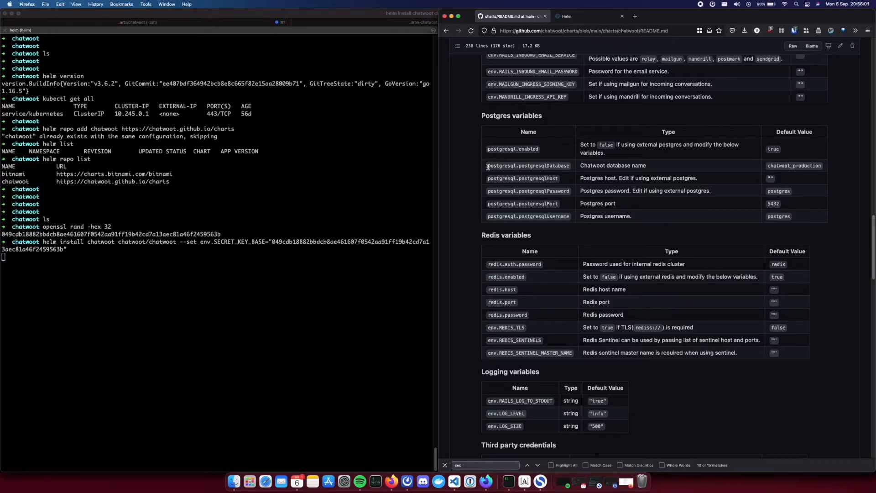
pyautogui.moveTo(518, 258)
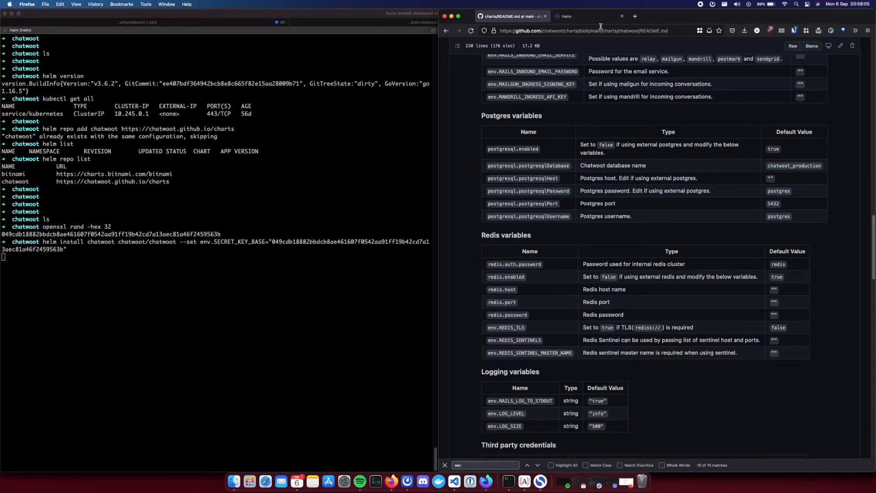
pyautogui.scroll(-3)
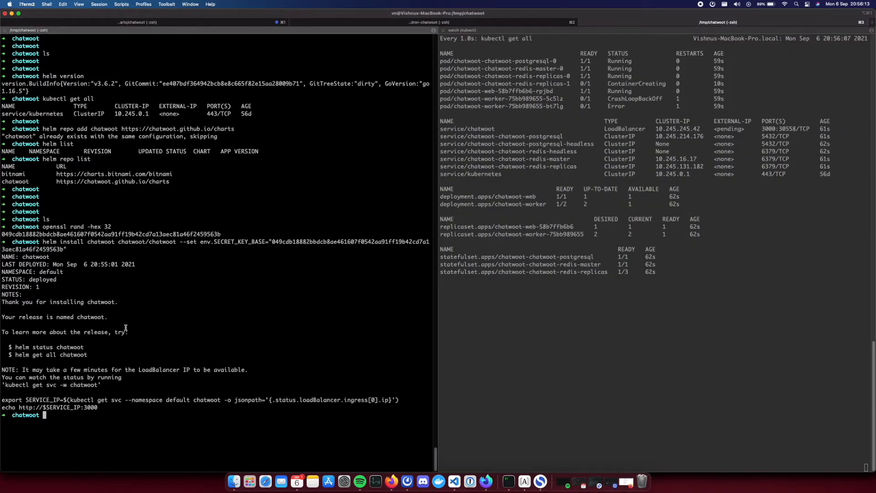
# Step: Run helm list to confirm chatwoot-0.6.4 is deployed, then watch the chatwoot service's pending external IP
pyautogui.write('hel')
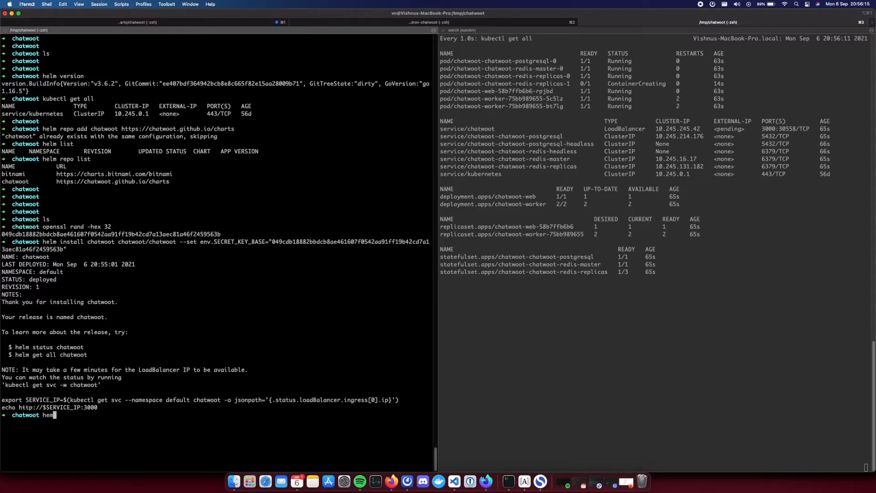
pyautogui.write('list')
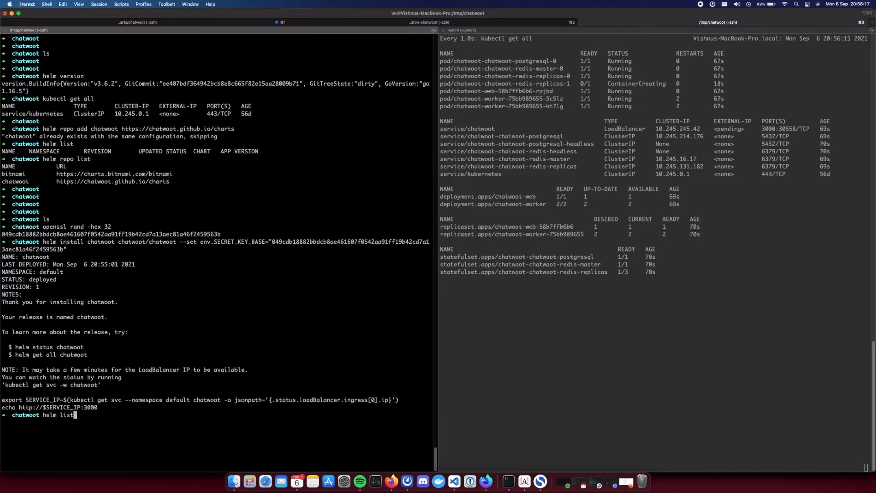
pyautogui.press('Return')
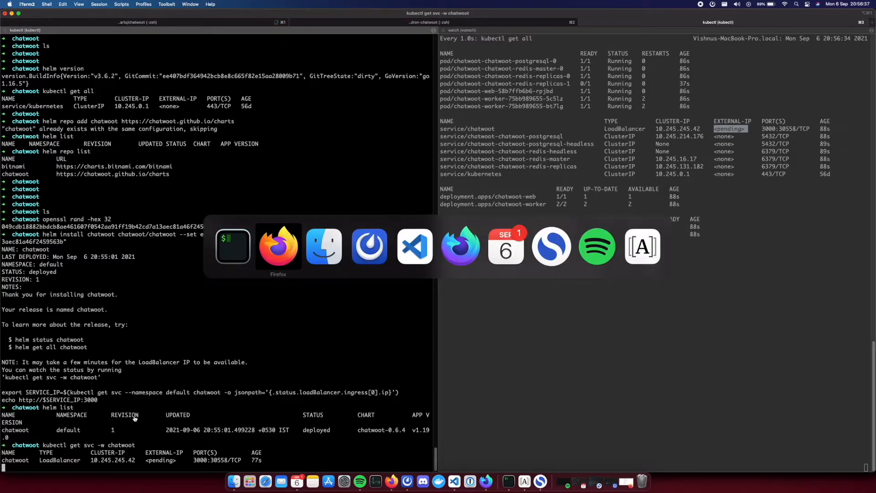
pyautogui.click(278, 246)
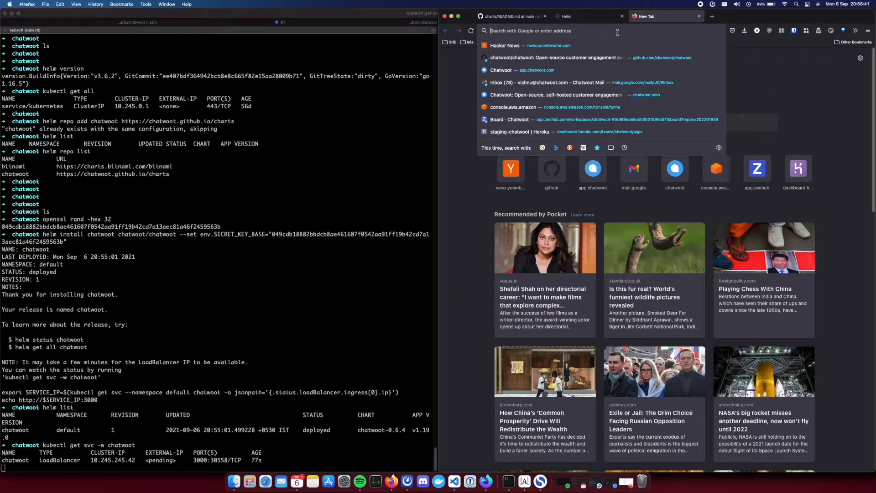
# Step: Load chatwoot.com and open the self-hosted Chatwoot installation guide
pyautogui.write('chatwoot.com/docs/')
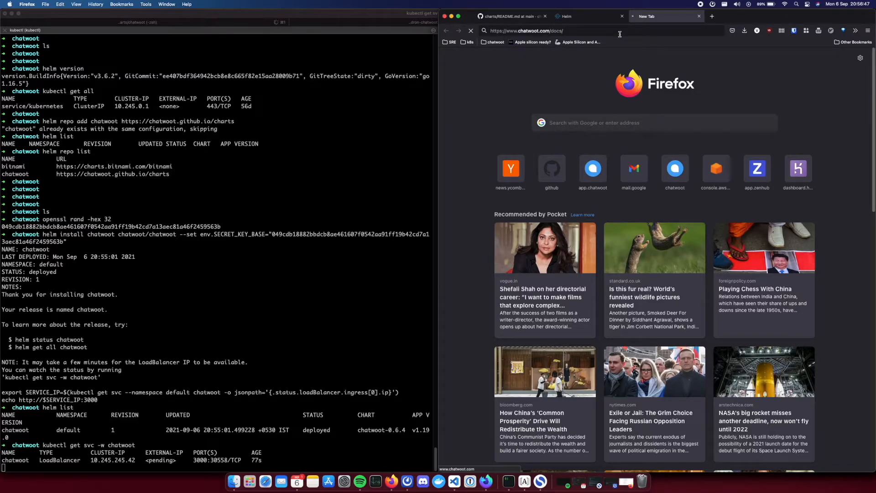
pyautogui.press('Return')
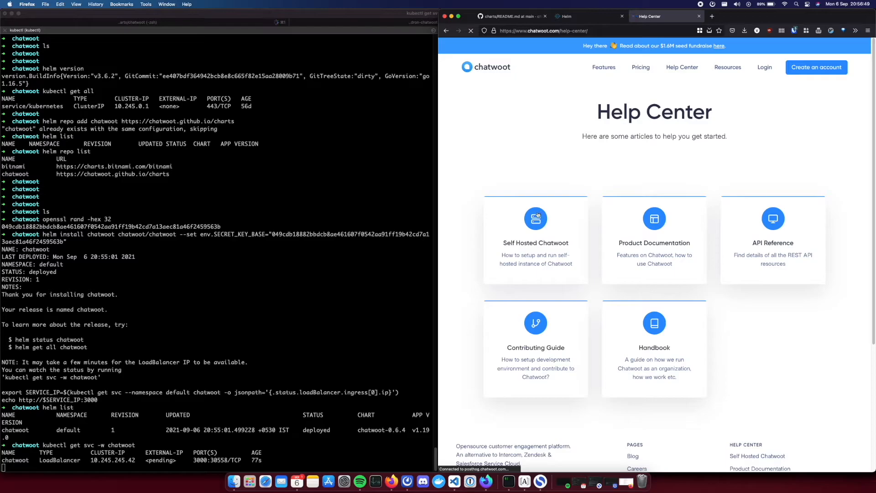
pyautogui.click(535, 241)
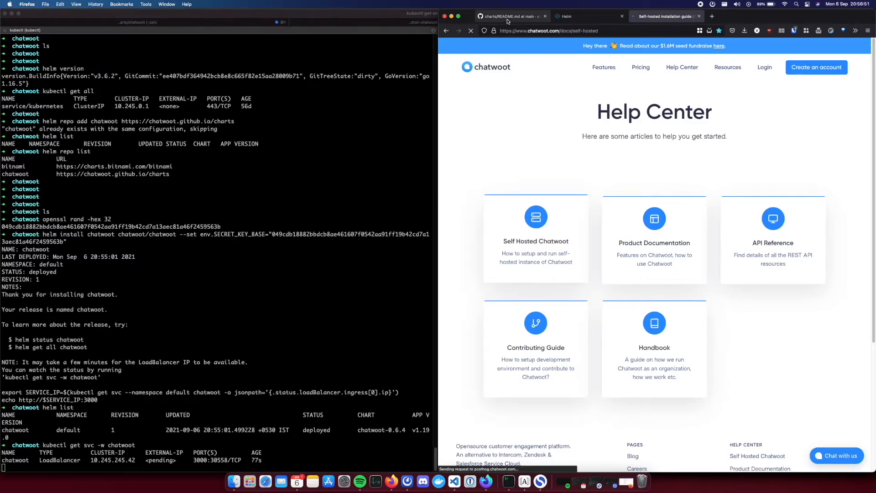
pyautogui.click(508, 16)
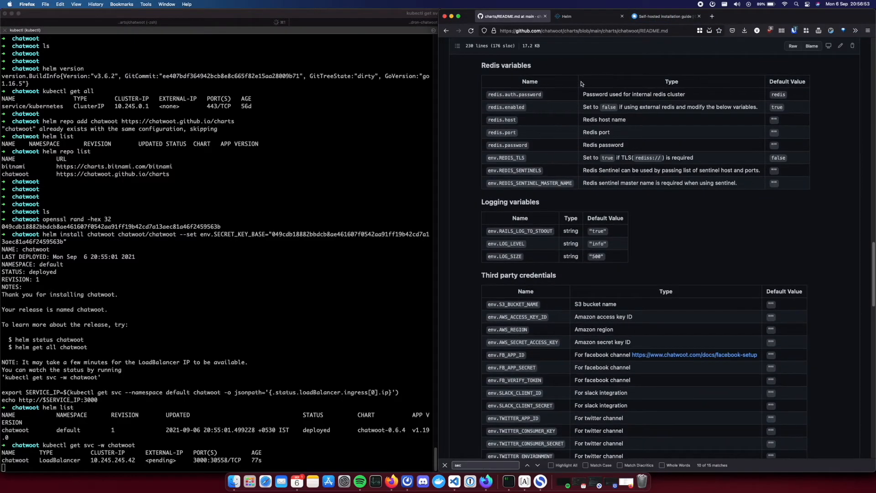
pyautogui.click(662, 16)
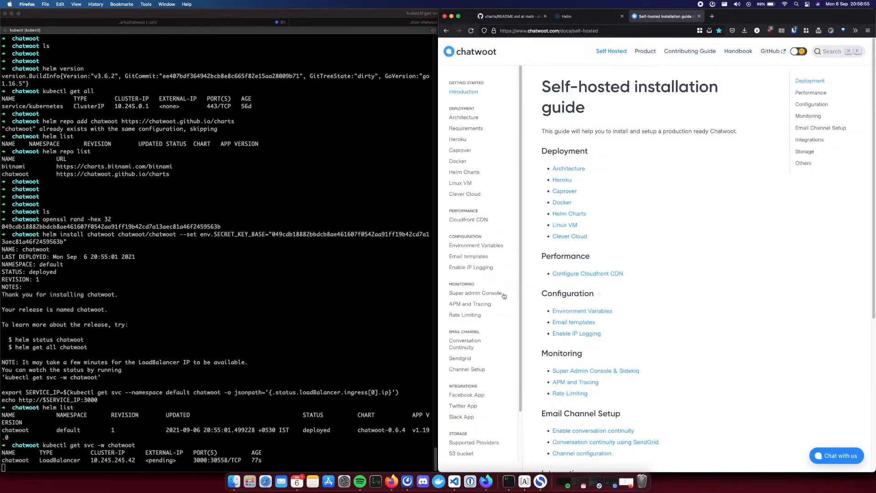
# Step: Read through the Environment Variables docs, then scroll the chart README
pyautogui.click(476, 244)
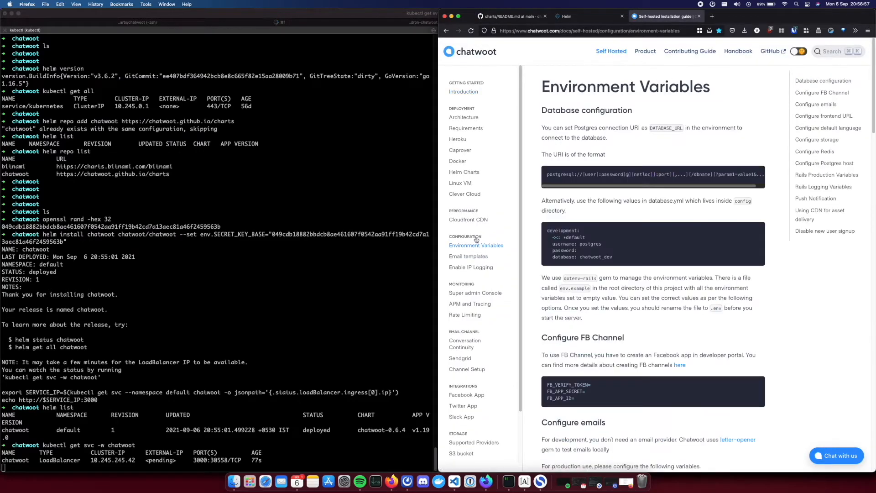
pyautogui.scroll(-3)
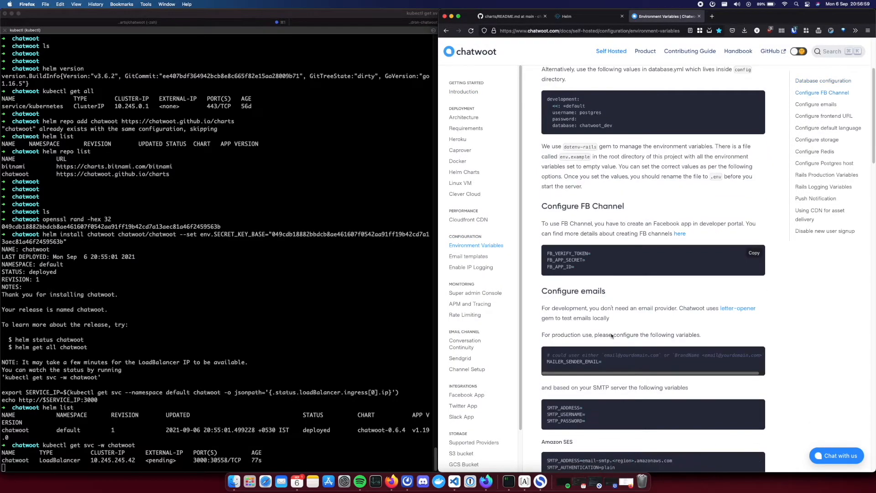
pyautogui.scroll(-3)
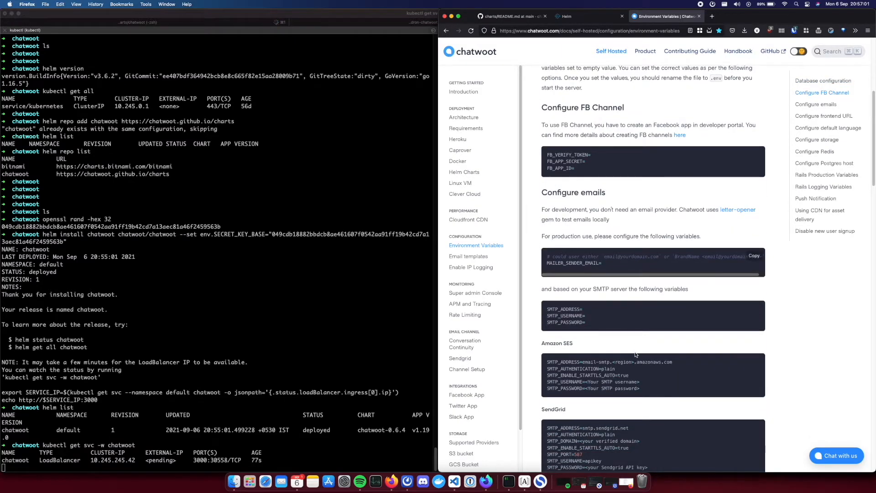
pyautogui.scroll(-3)
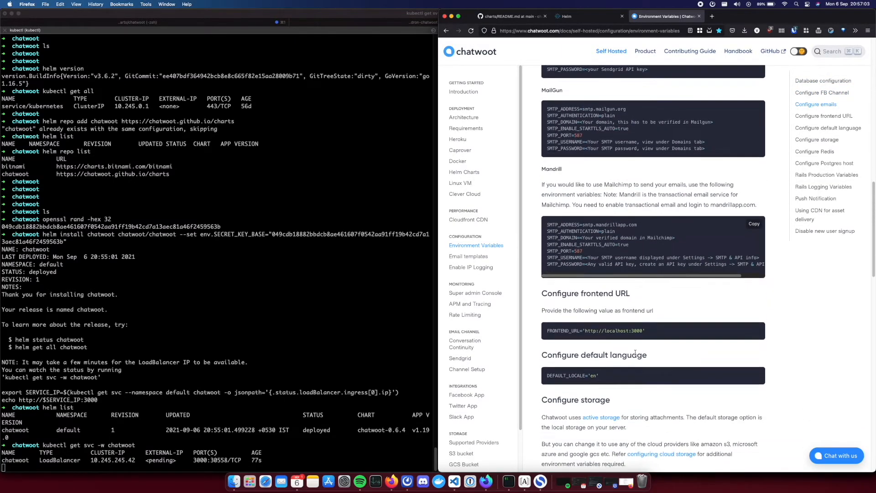
pyautogui.scroll(-3)
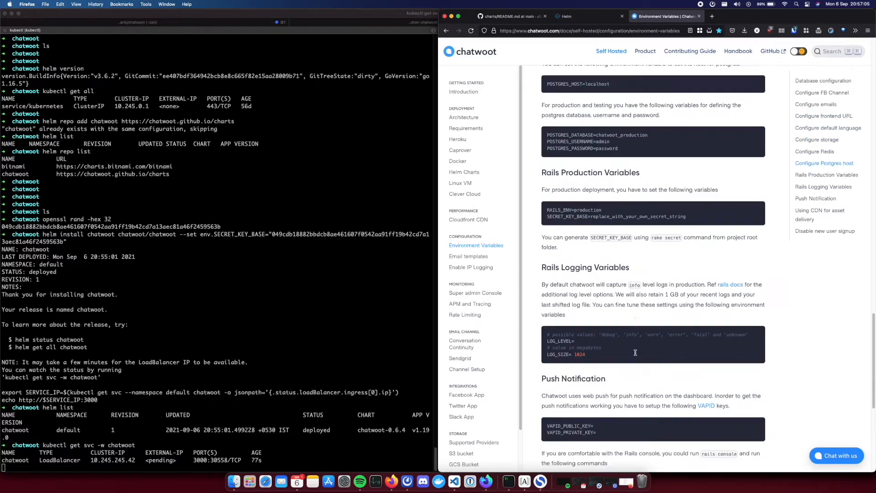
pyautogui.scroll(-3)
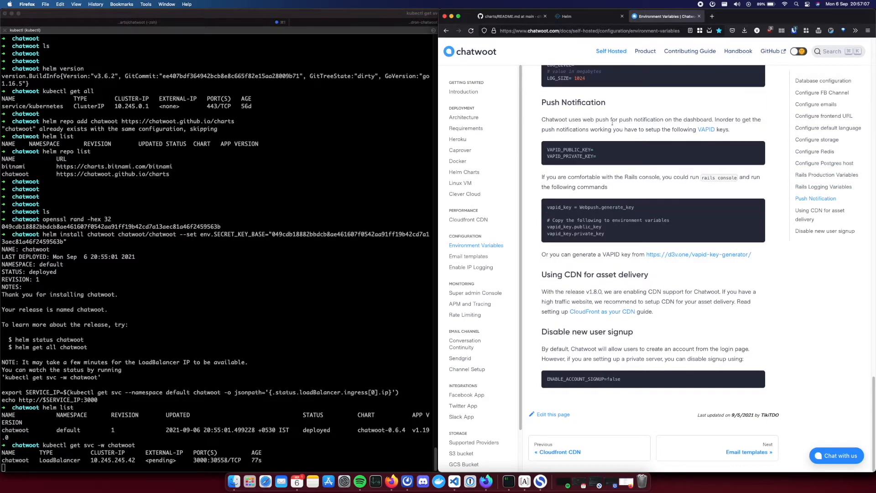
pyautogui.click(506, 15)
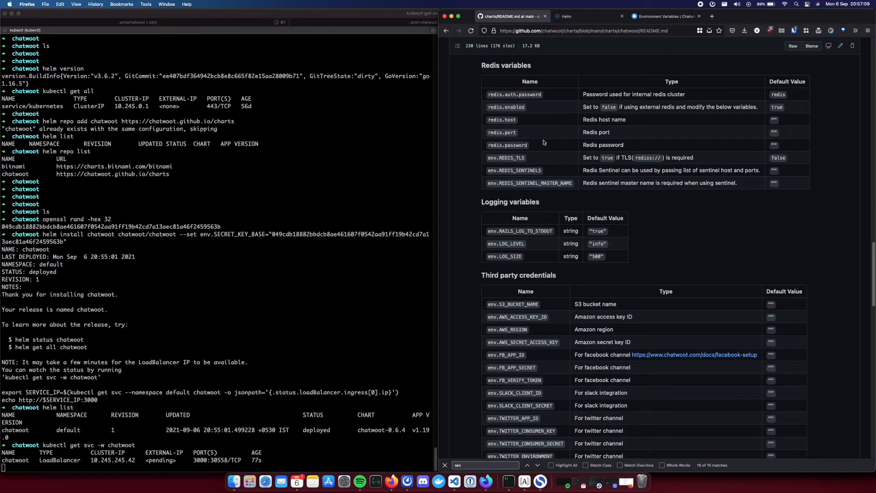
pyautogui.scroll(-3)
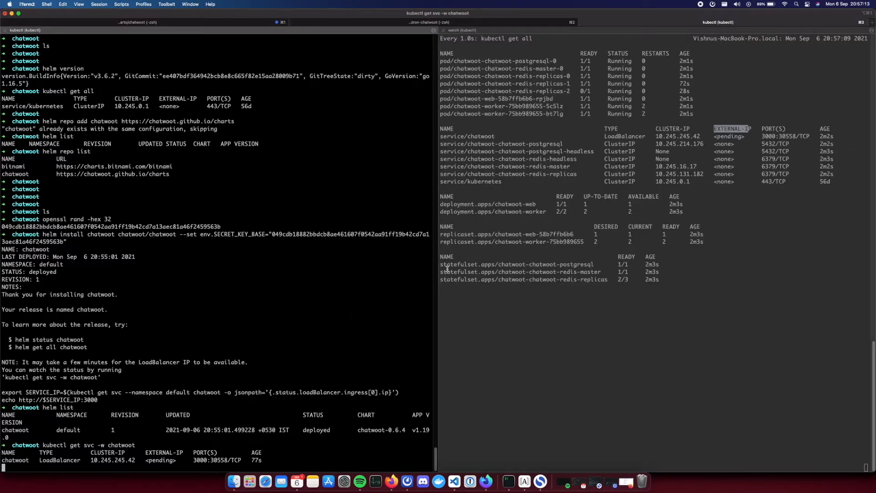
pyautogui.moveTo(350, 245)
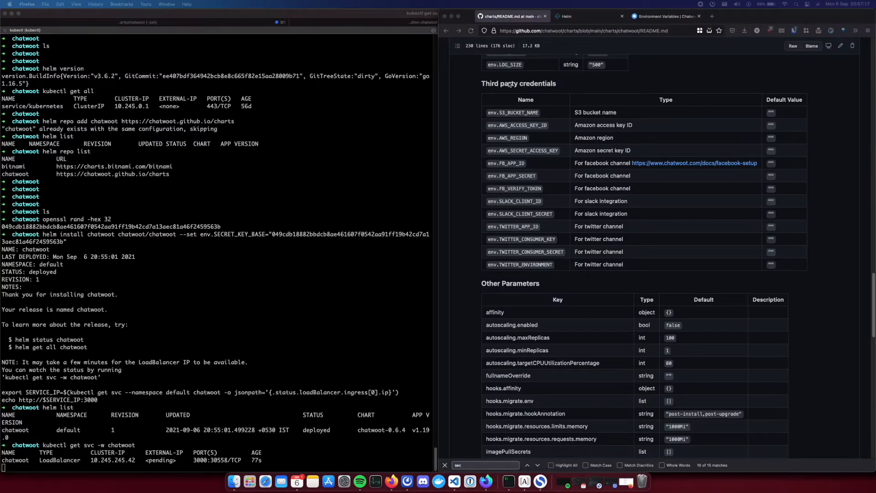
# Step: Add a fresh tab beside the chart README and environment variables docs
pyautogui.click(664, 16)
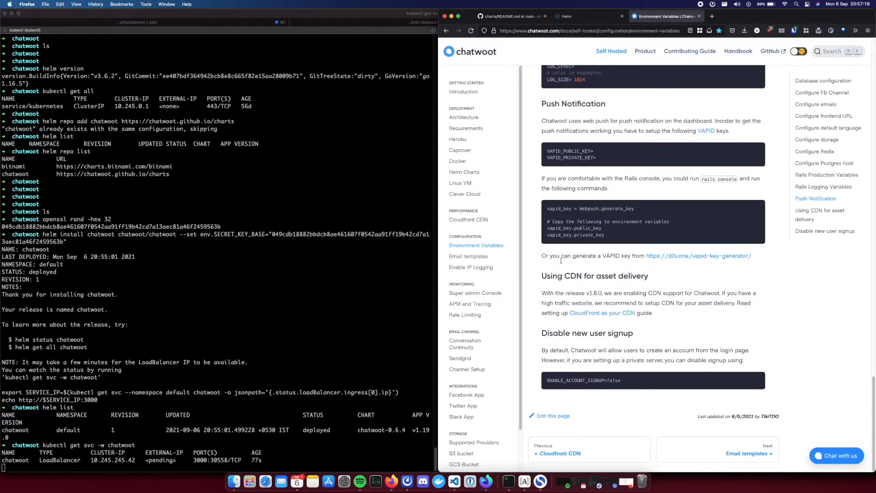
pyautogui.scroll(3)
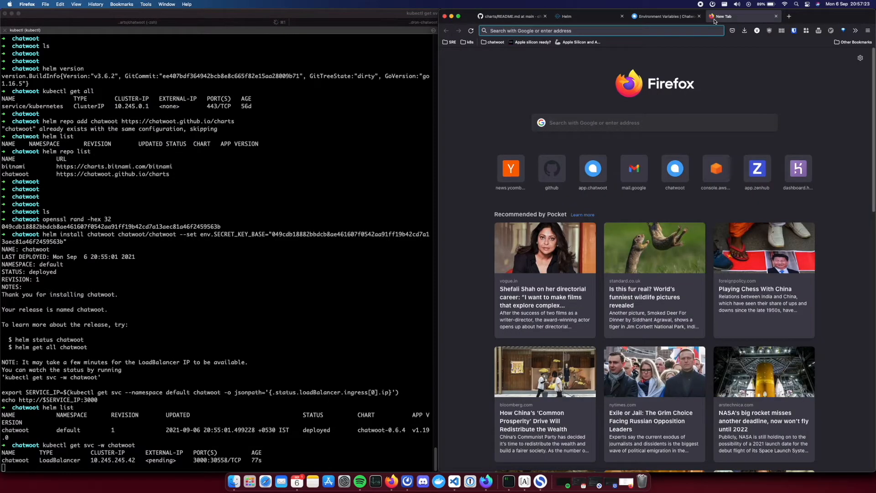
# Step: Go to artifacthub.io and search packages for 'chatwoot'
pyautogui.write('artifacthub.io/')
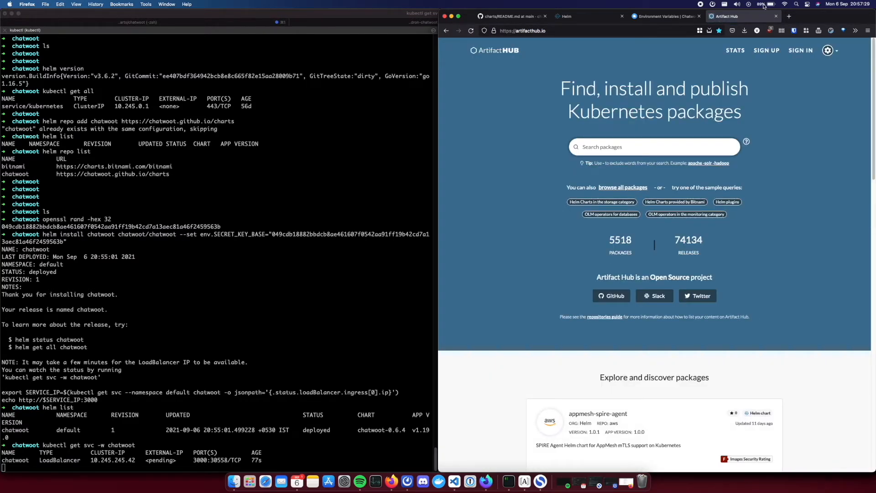
pyautogui.click(626, 147)
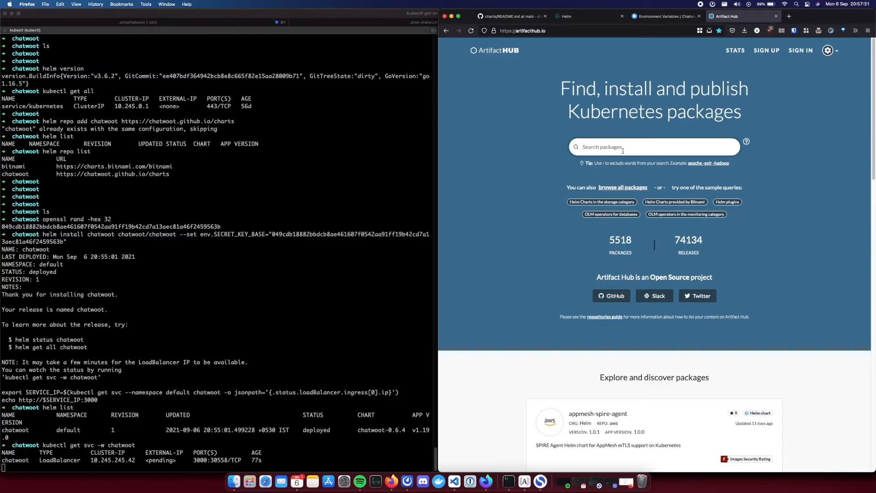
pyautogui.write('chatwoot')
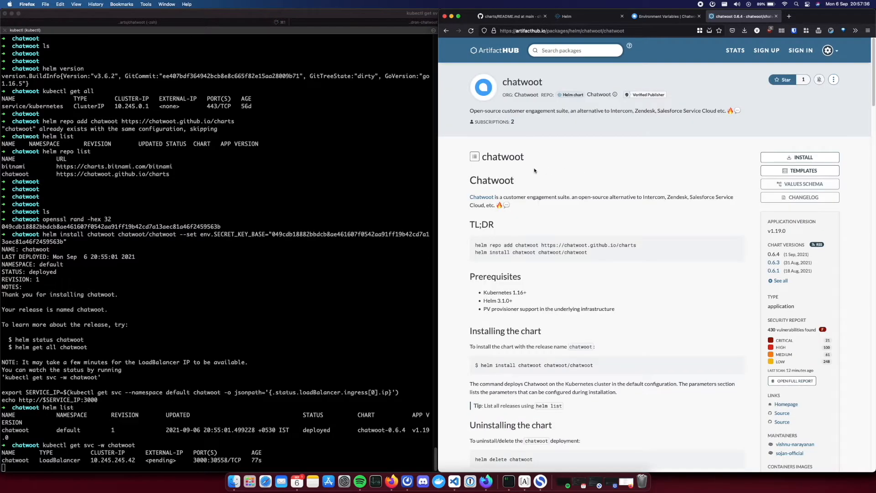
pyautogui.moveTo(519, 169)
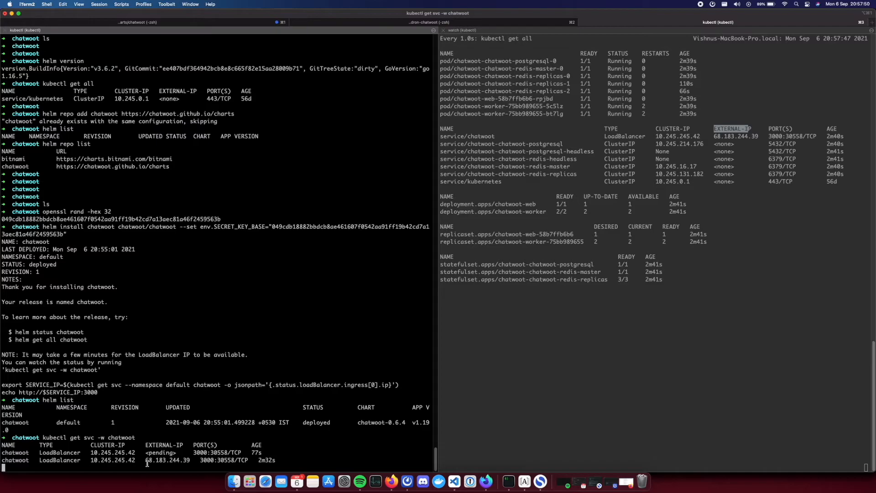
# Step: Select the chatwoot service's external IP 68.183.244.39 in the watch output
pyautogui.doubleClick(167, 460)
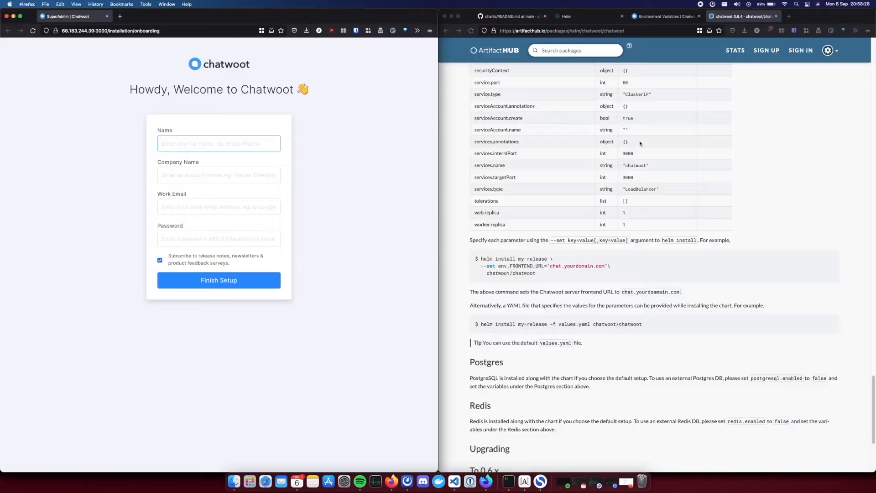
pyautogui.click(219, 280)
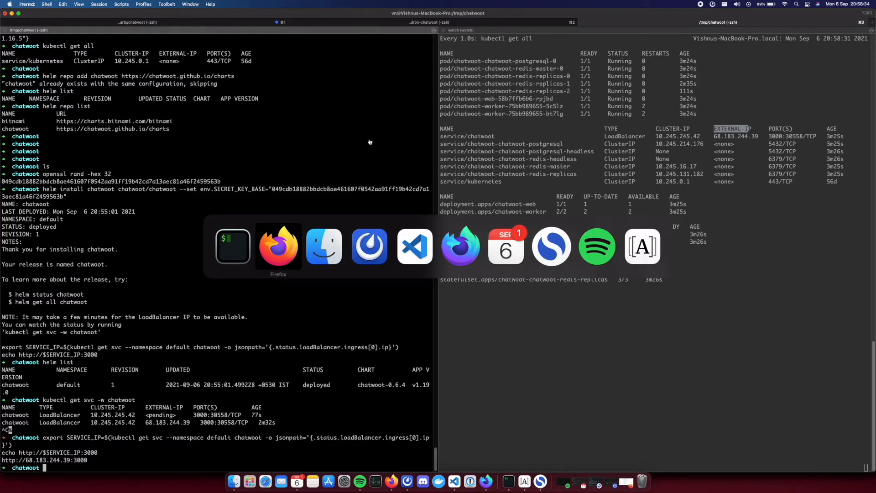
pyautogui.click(278, 246)
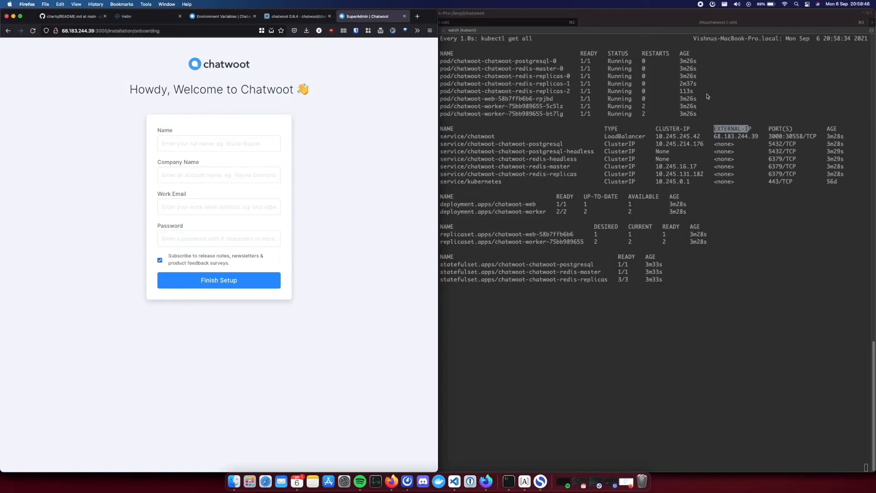
pyautogui.moveTo(364, 183)
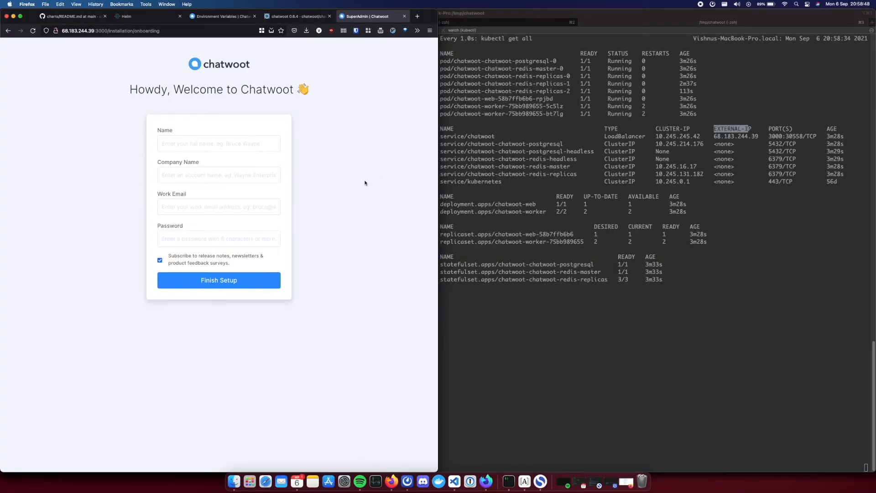
pyautogui.click(218, 144)
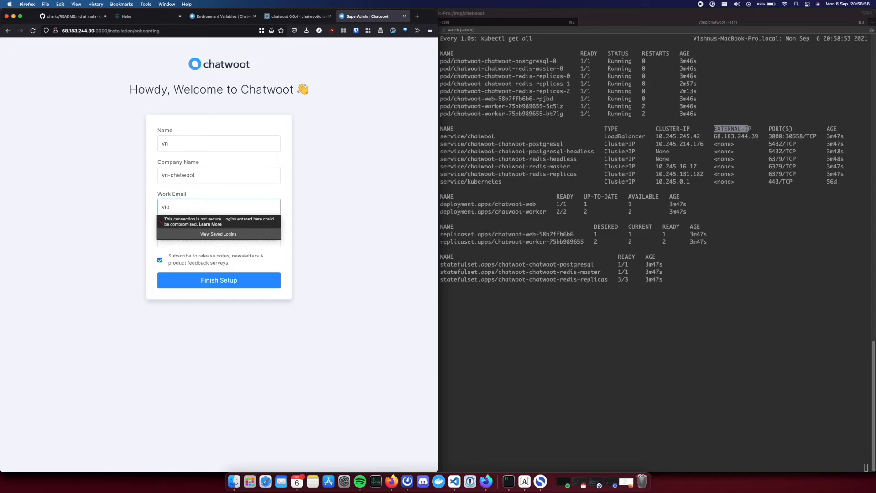
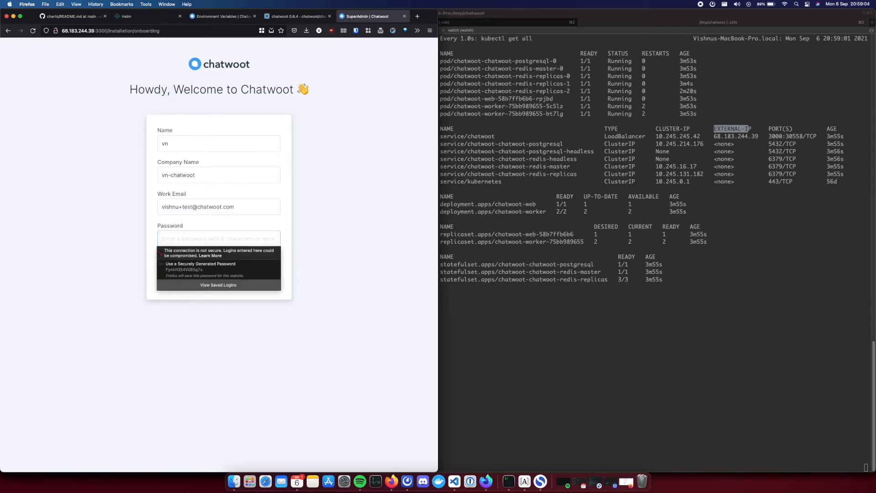
pyautogui.click(218, 266)
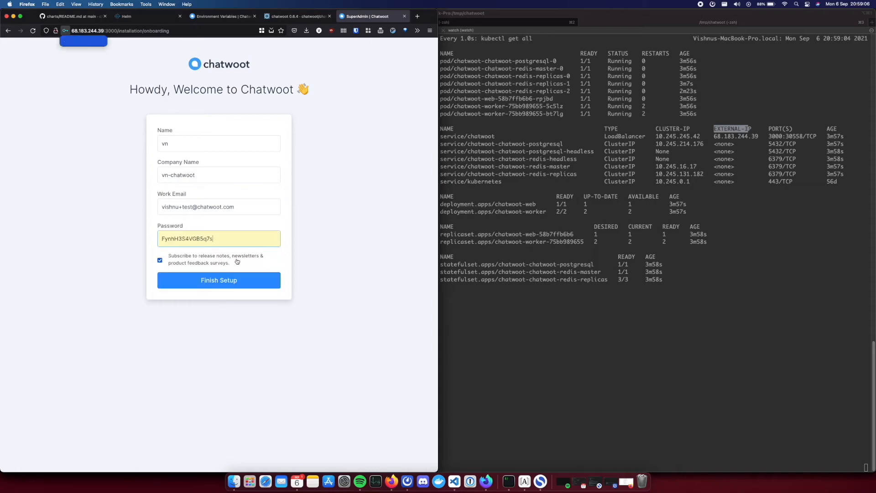
pyautogui.write('@')
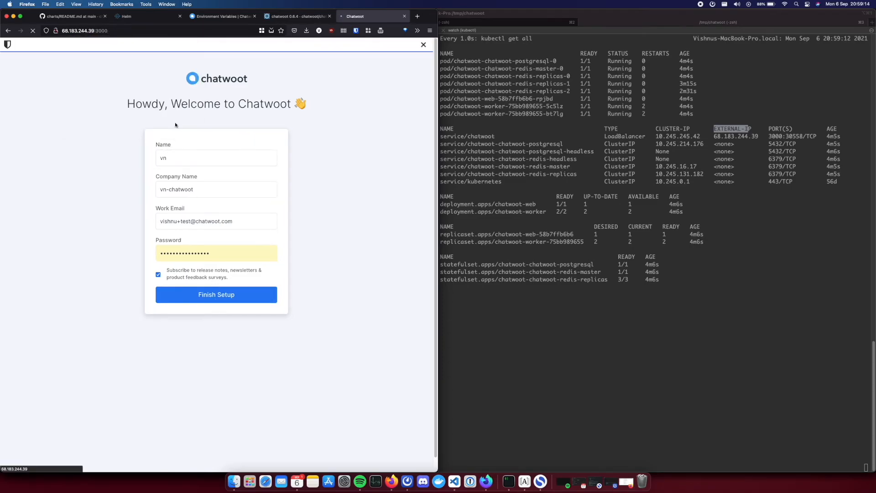
# Step: Log in with the autofilled admin credentials and dismiss Bitwarden's save-password bar
pyautogui.click(216, 294)
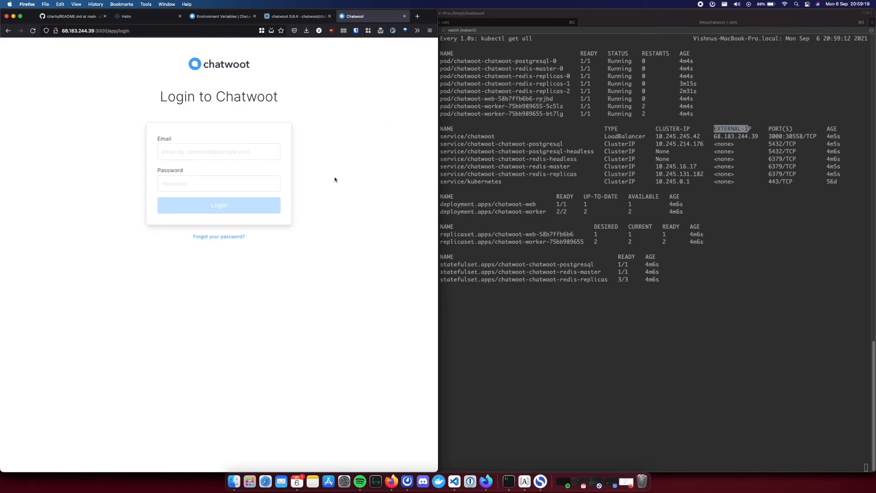
pyautogui.click(218, 152)
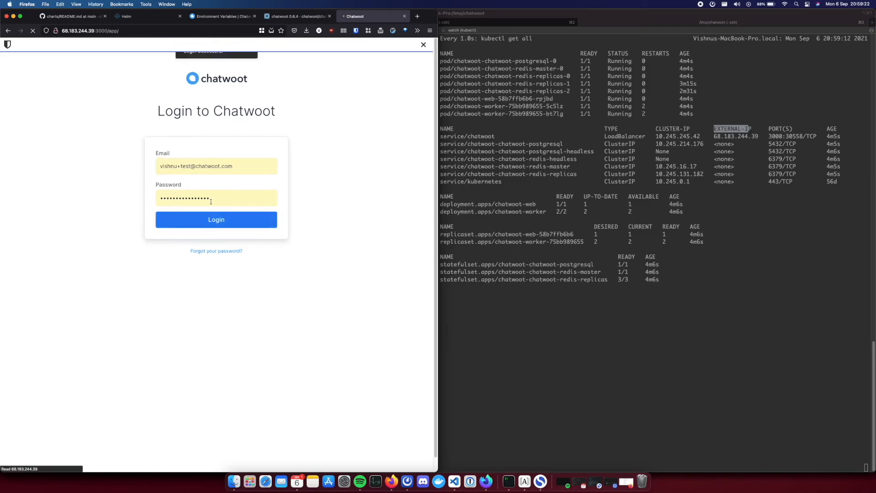
pyautogui.click(216, 219)
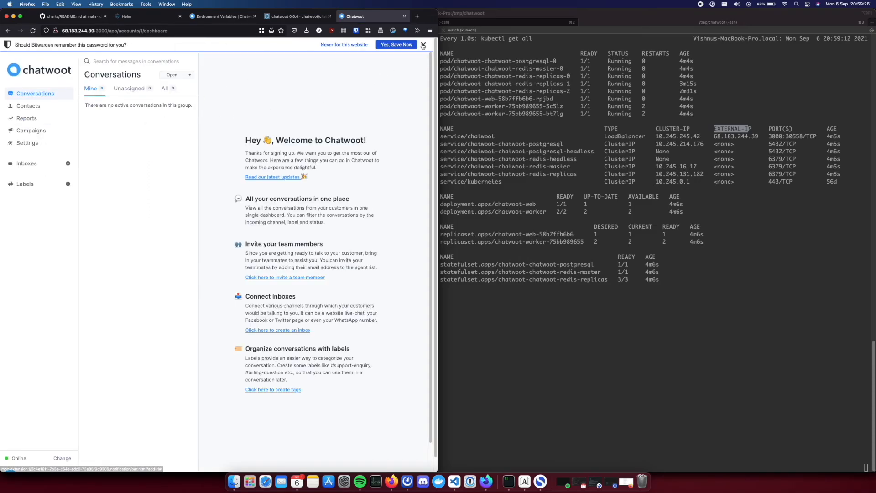
pyautogui.click(423, 44)
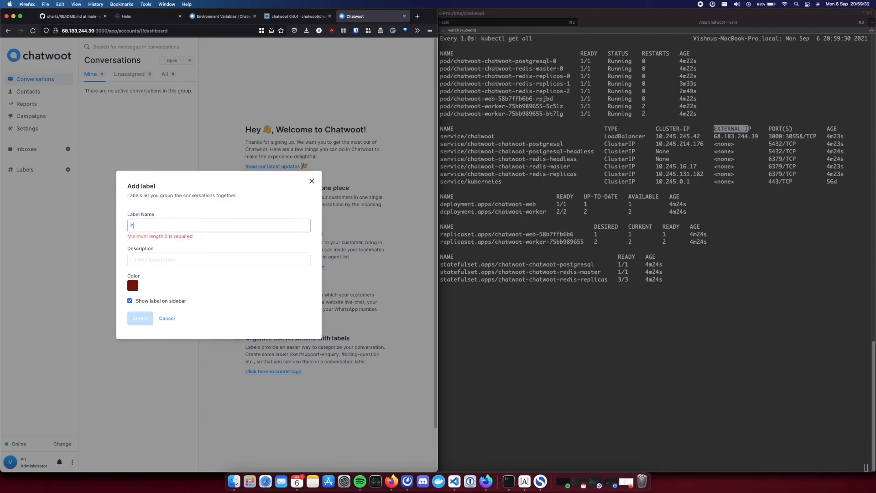
# Step: Add the labels 'helm' and 'k8s' through the Add label dialog
pyautogui.write('e')
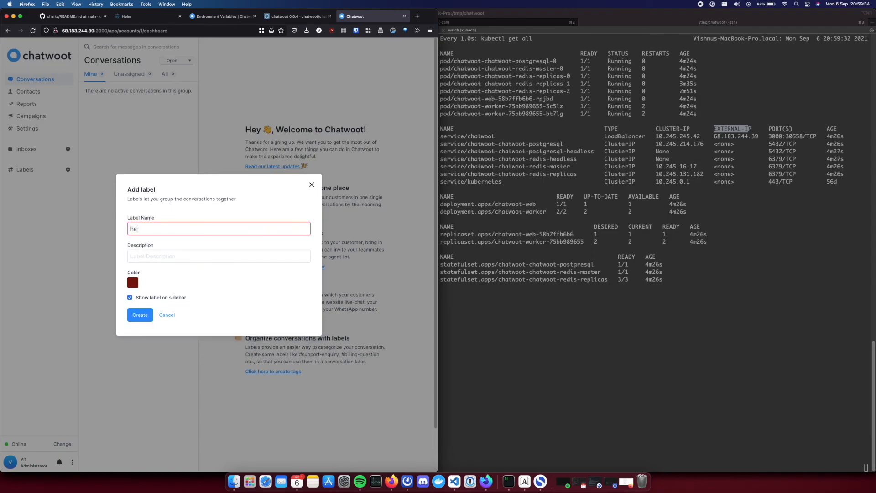
pyautogui.write('lm')
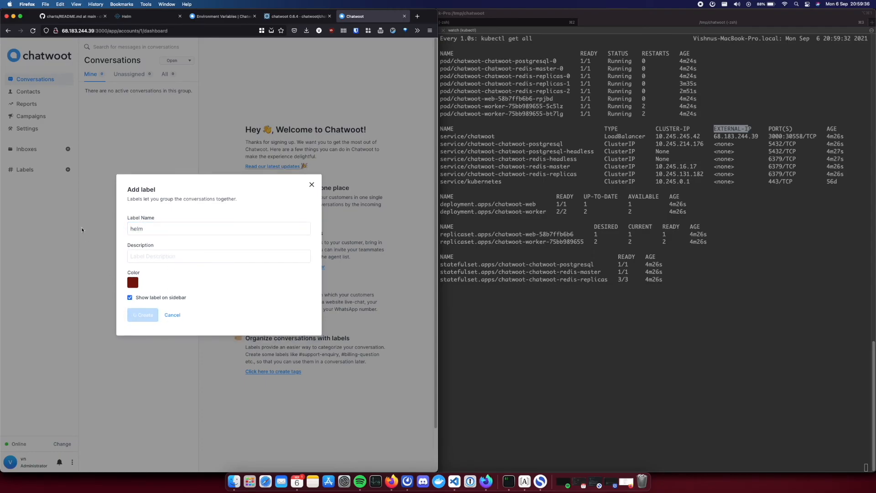
pyautogui.click(142, 314)
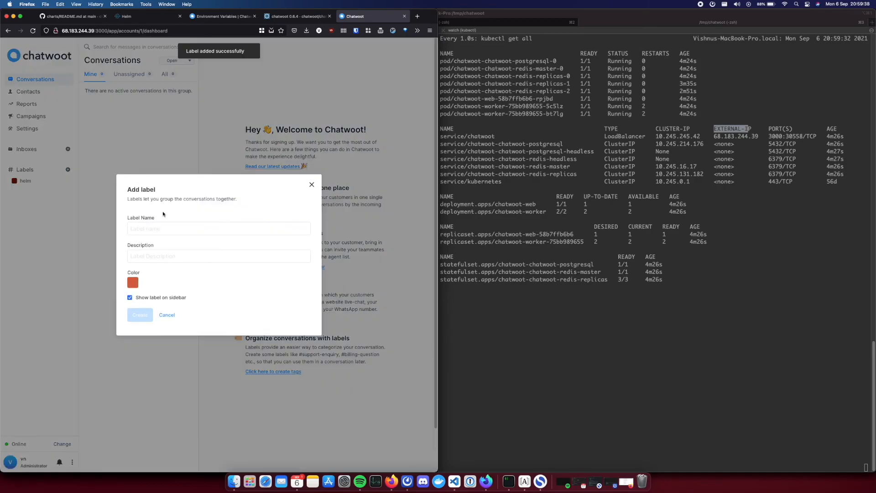
pyautogui.write('k8s')
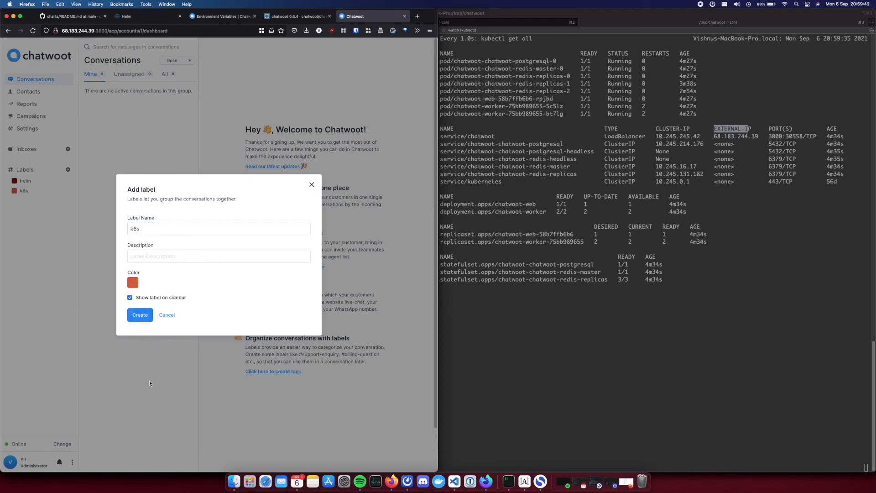
pyautogui.click(139, 314)
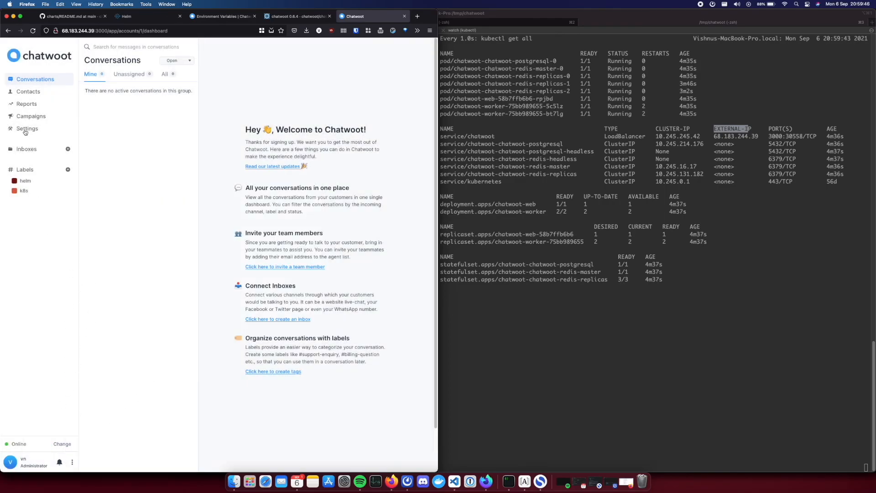
pyautogui.click(27, 128)
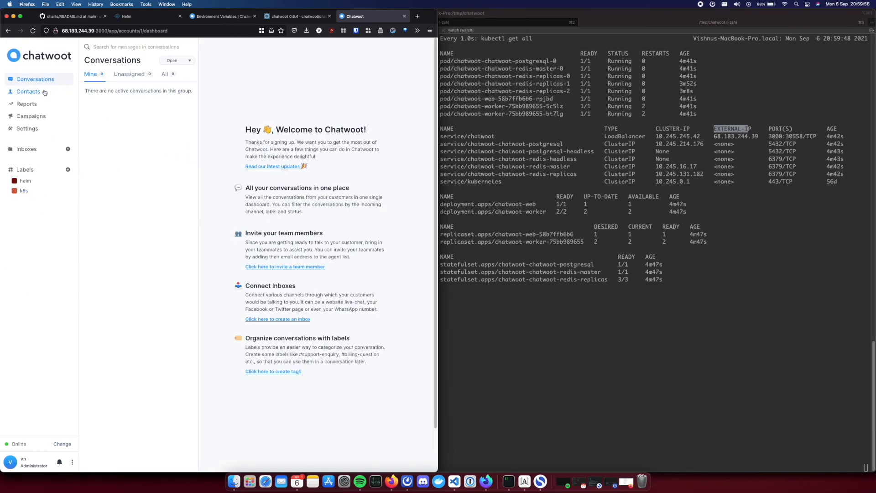
pyautogui.moveTo(472, 190)
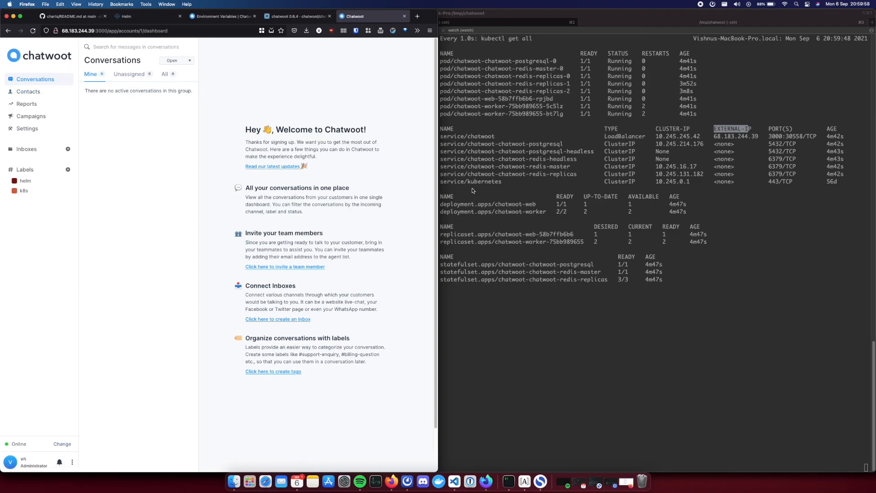
# Step: Go to Contacts from Chatwoot's left sidebar
pyautogui.click(27, 91)
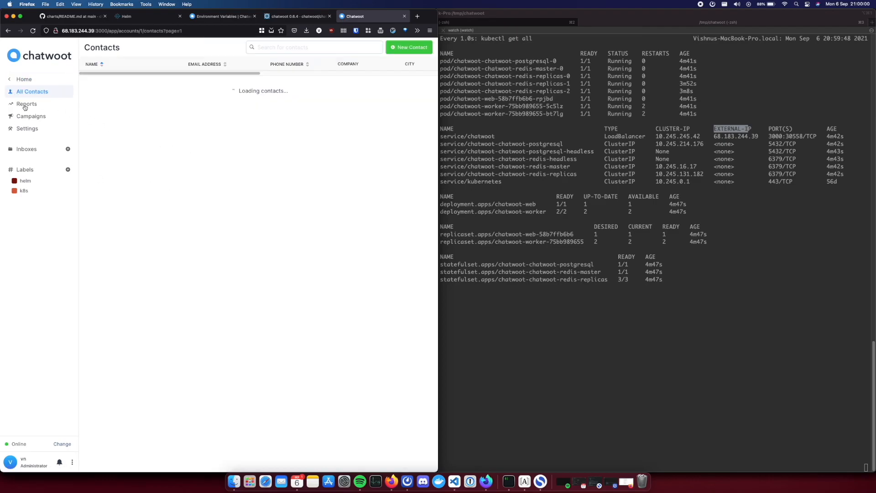